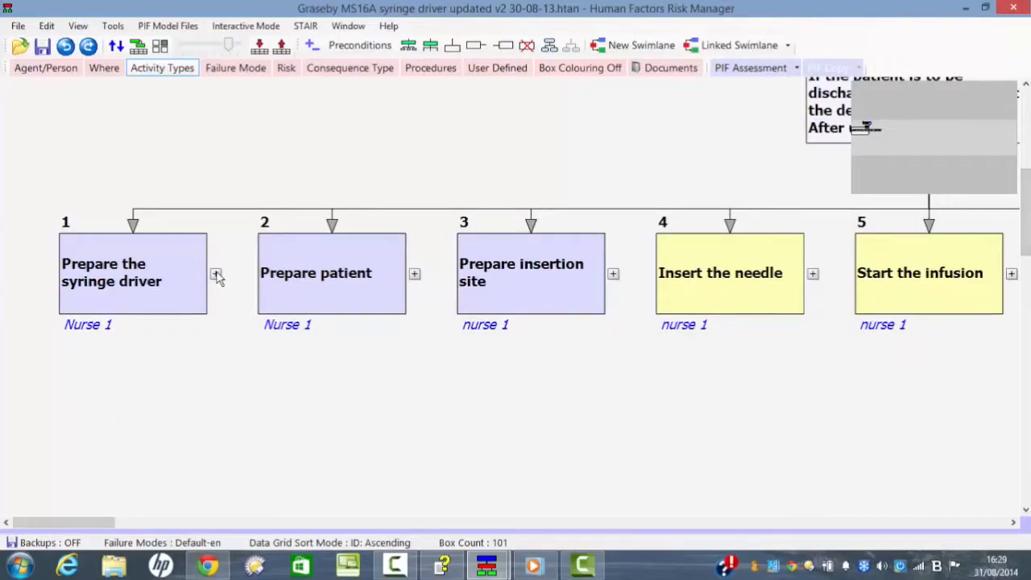
Step: Expand 'Prepare the syringe driver' to show Plan 1 and subtasks 1.1 to 1.4
left_click(216, 274)
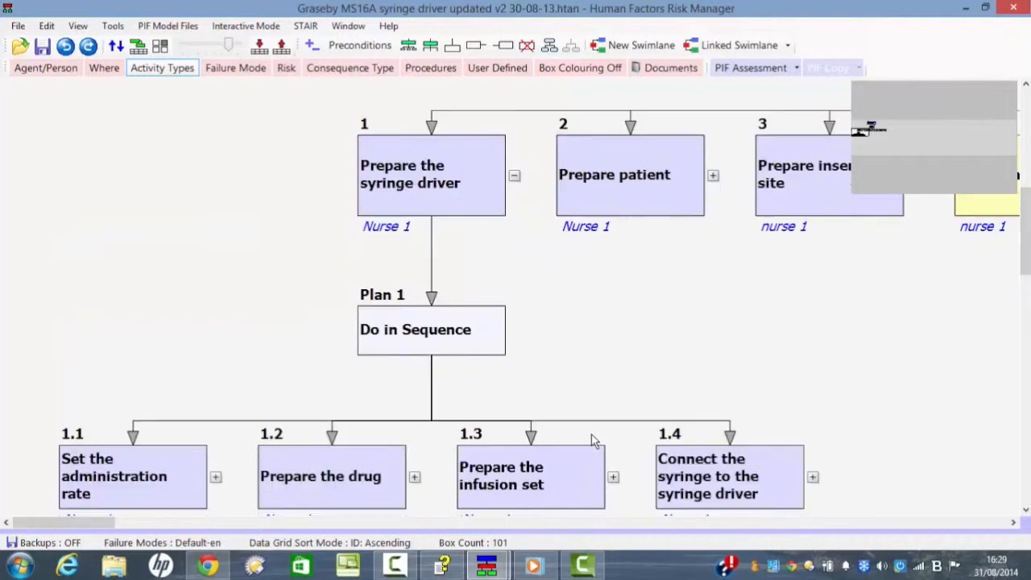
scroll("down", 3)
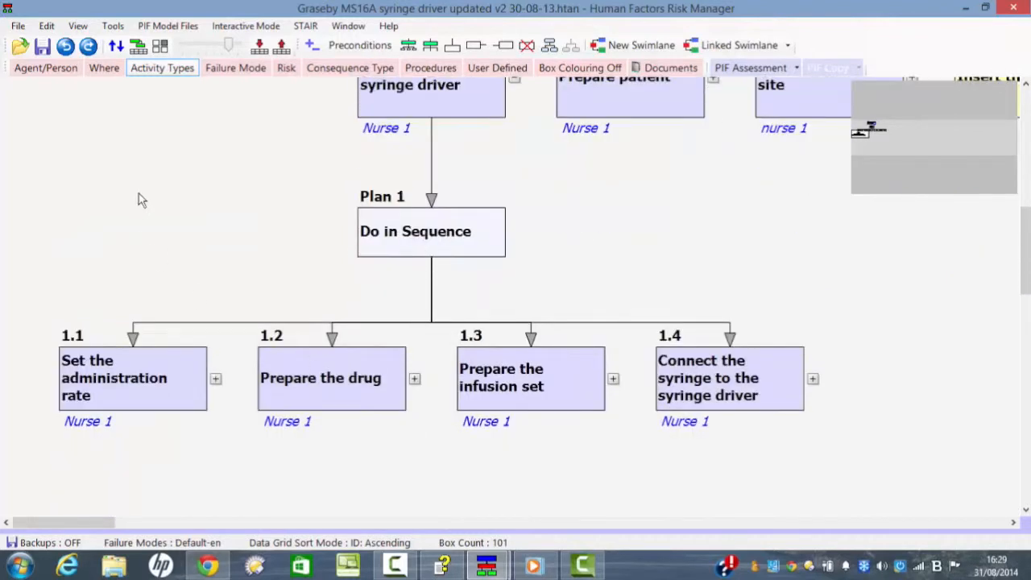
mouse_move(223, 380)
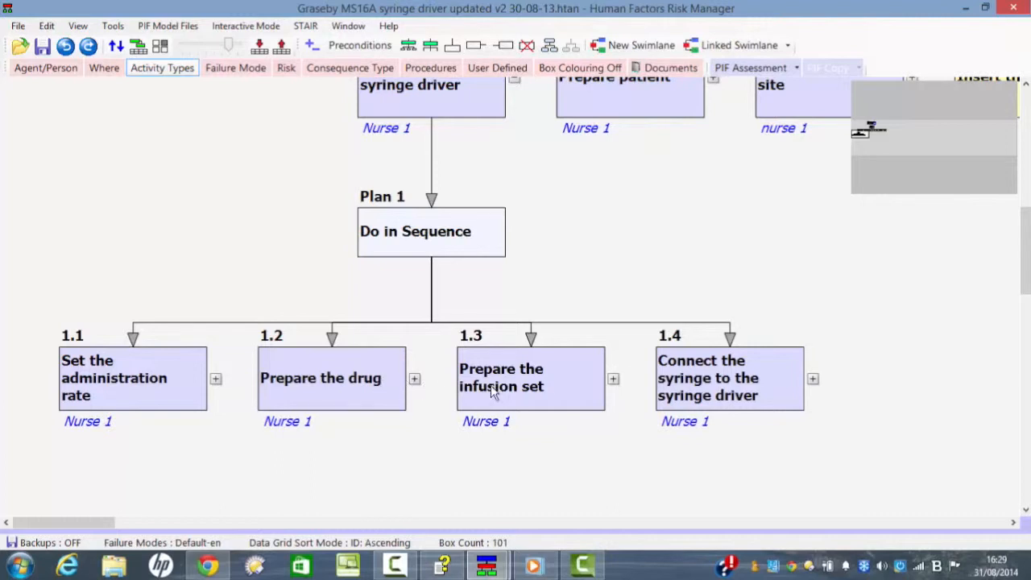
mouse_move(780, 400)
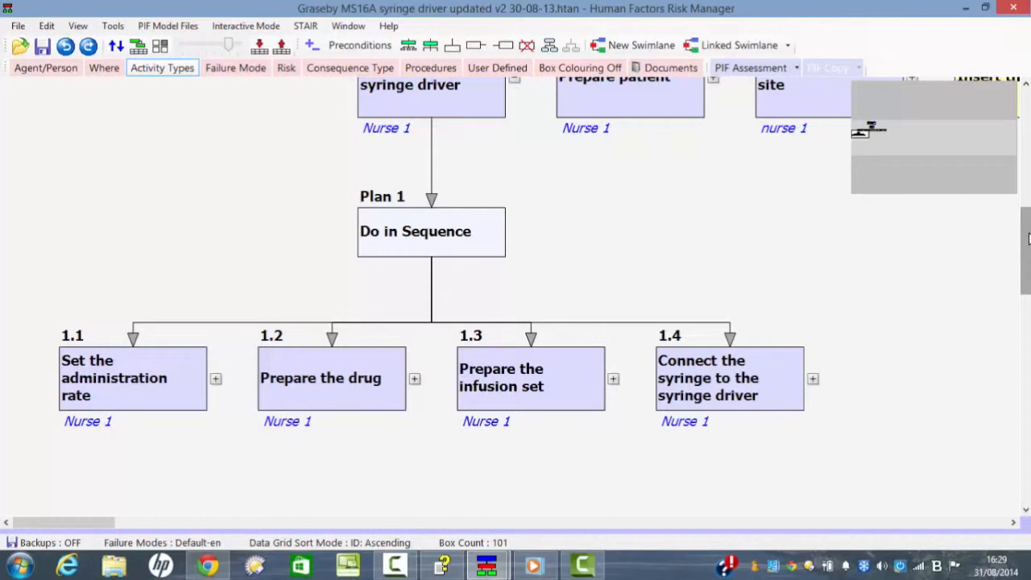
mouse_move(417, 388)
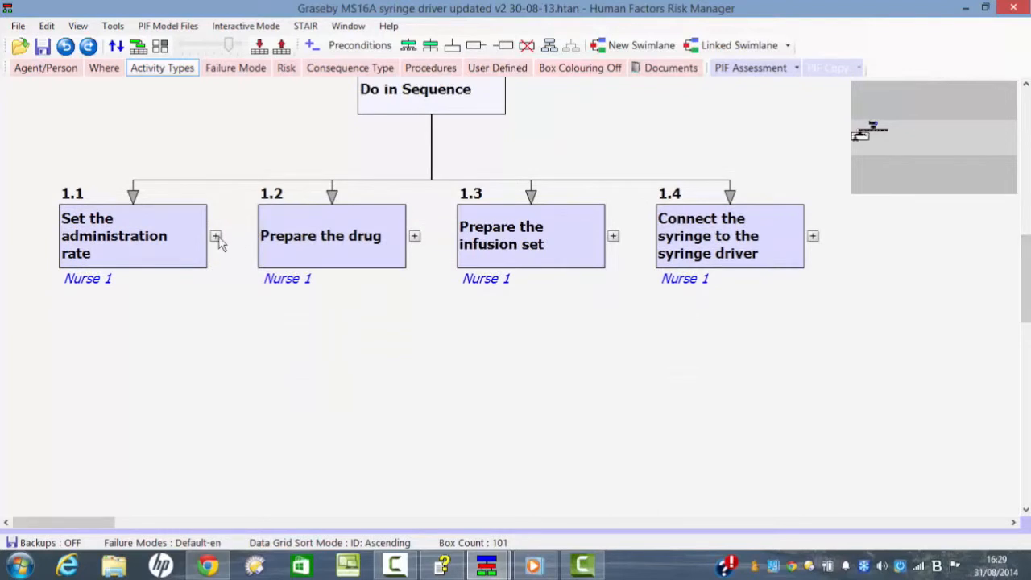
Step: Expand 1.1 'Set the administration rate' to show Calculate the rate and Set the rate on the driver
left_click(216, 236)
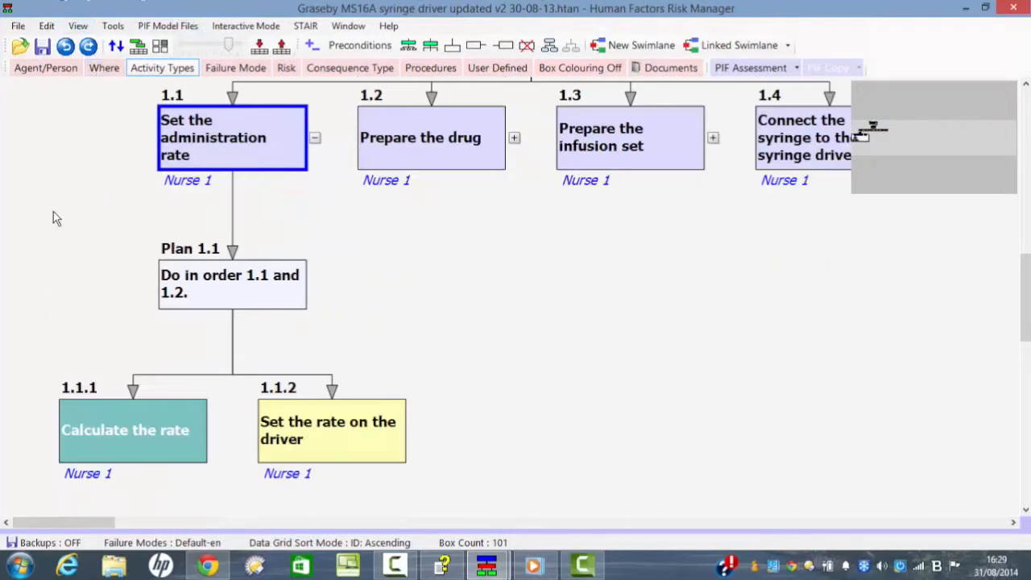
mouse_move(158, 425)
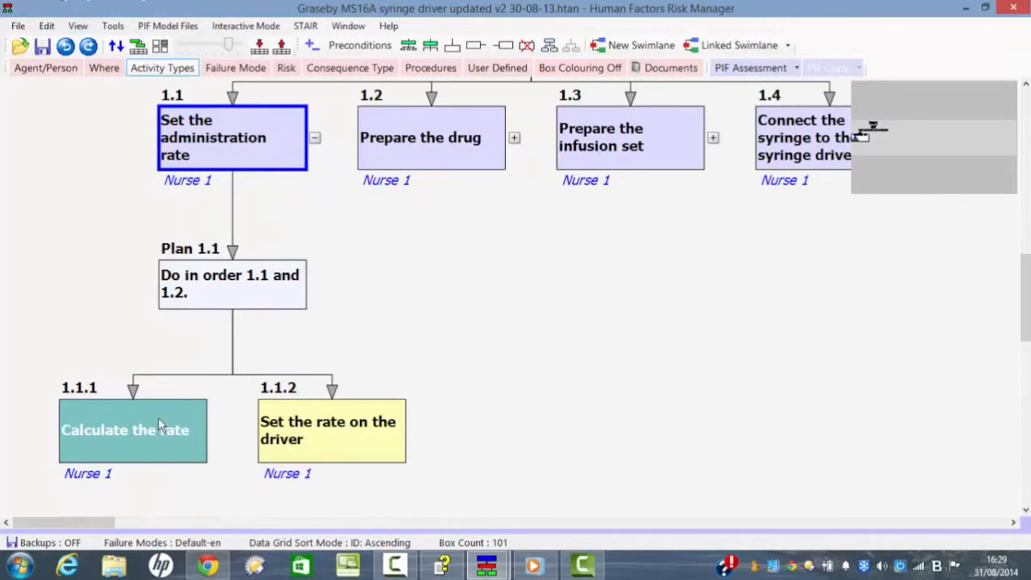
mouse_move(358, 452)
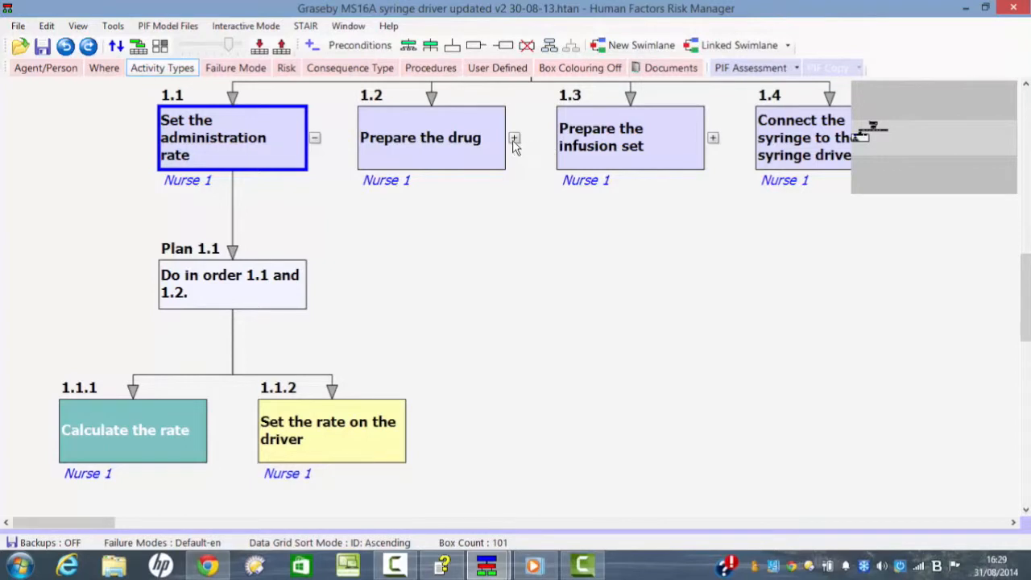
left_click(514, 139)
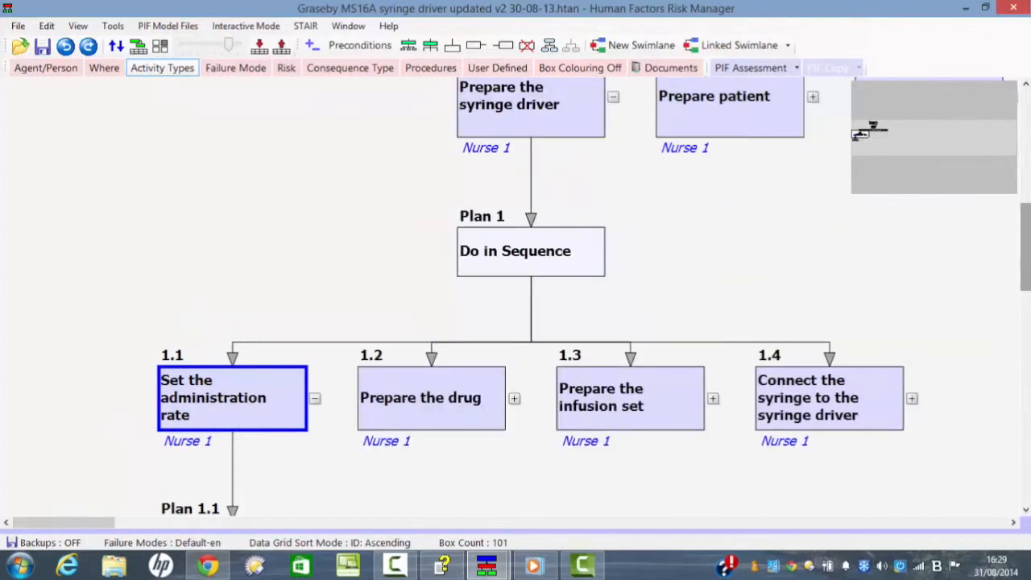
scroll("down", 3)
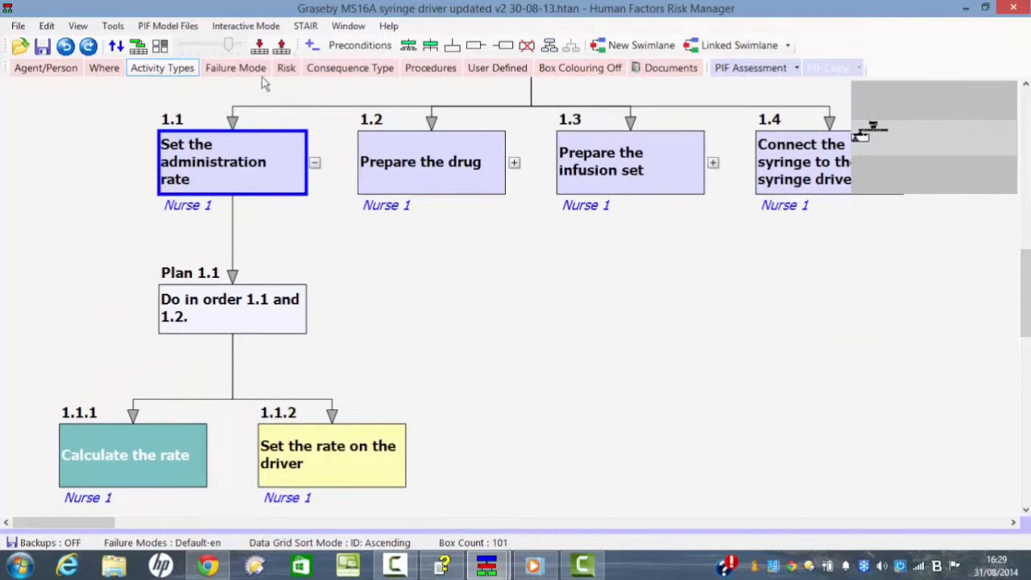
Step: Colour the task boxes by risk, showing both rate subtasks red with the Risk Matrix
left_click(285, 68)
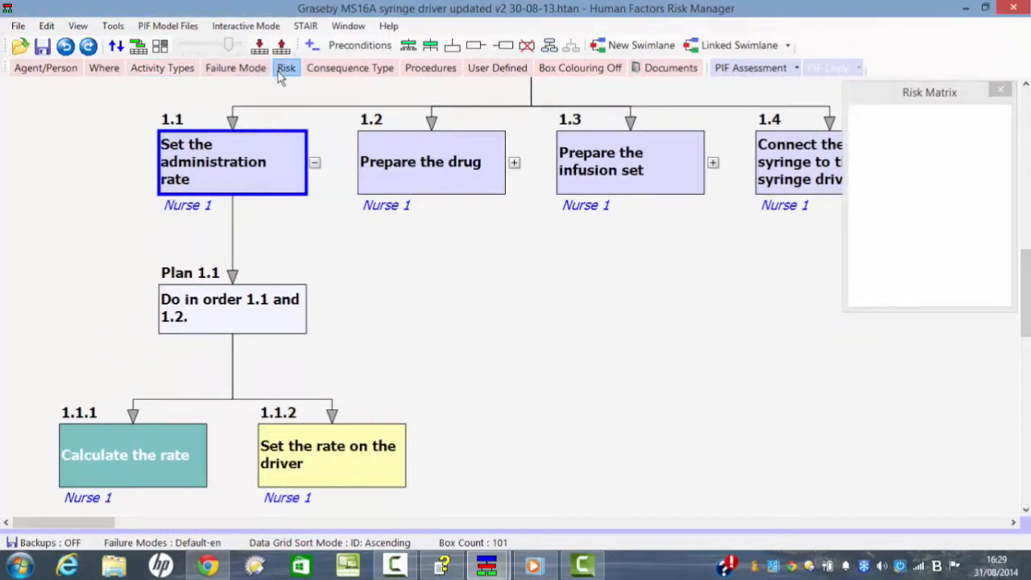
left_click(287, 68)
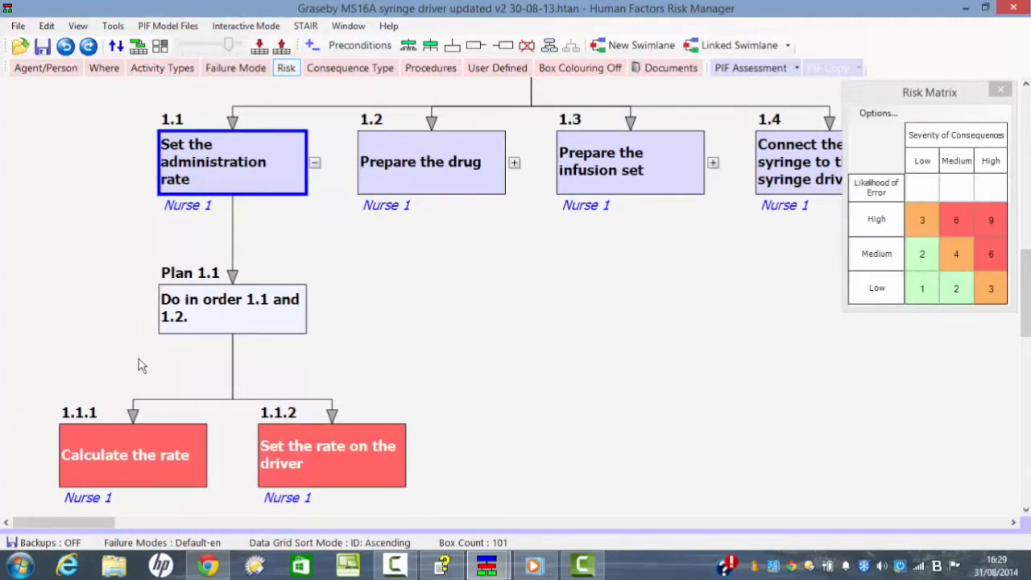
mouse_move(335, 456)
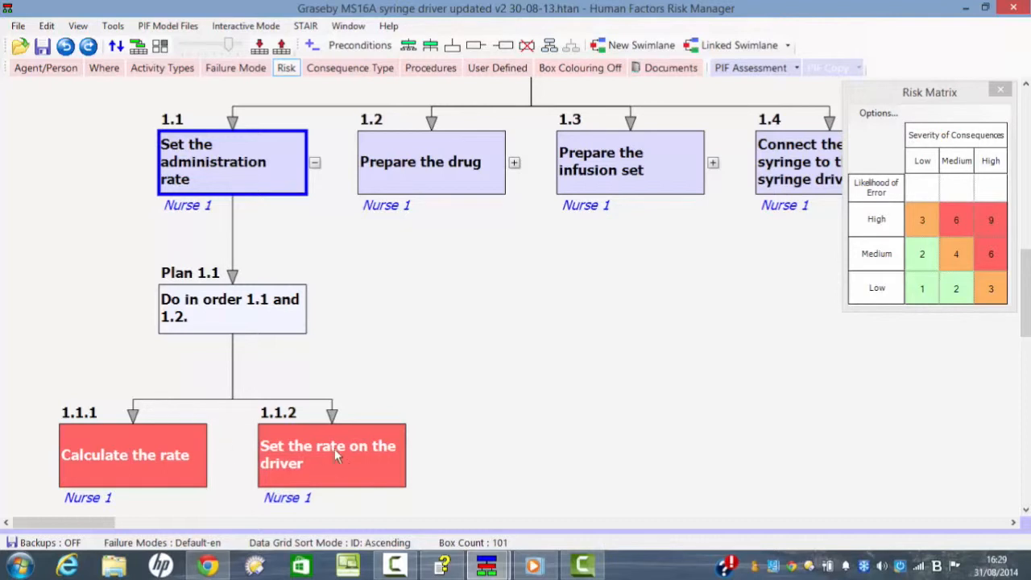
mouse_move(224, 395)
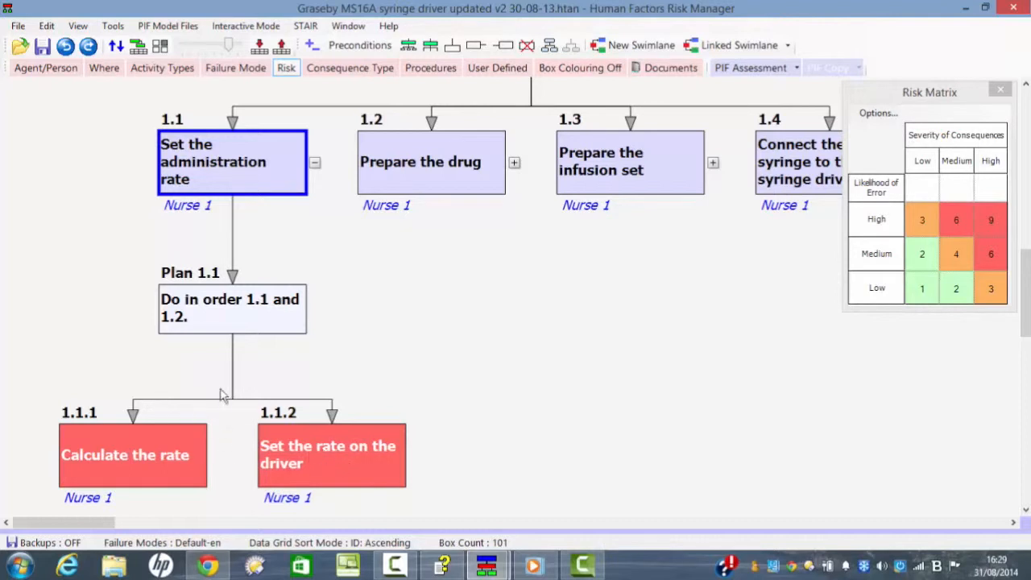
mouse_move(124, 435)
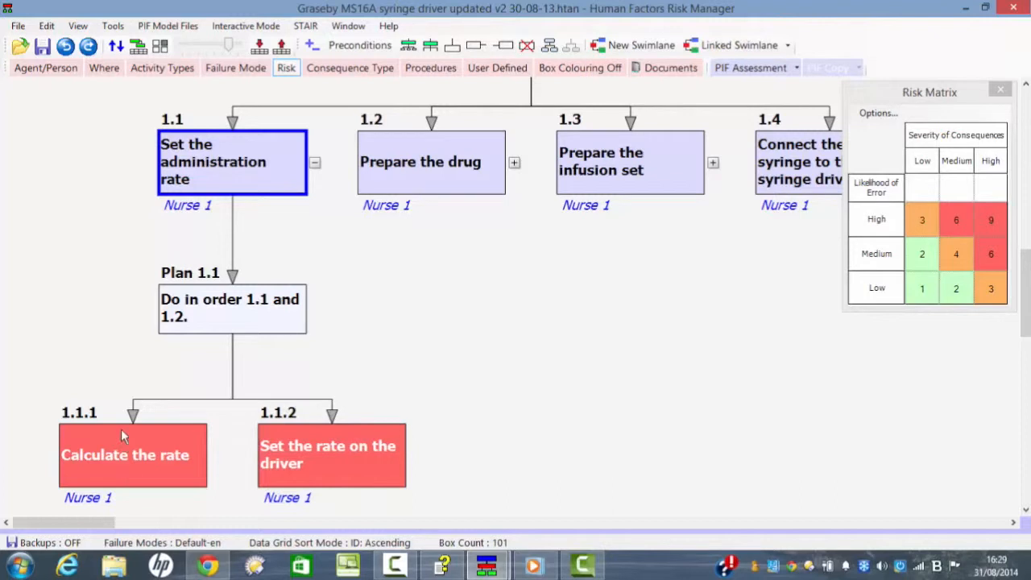
mouse_move(137, 435)
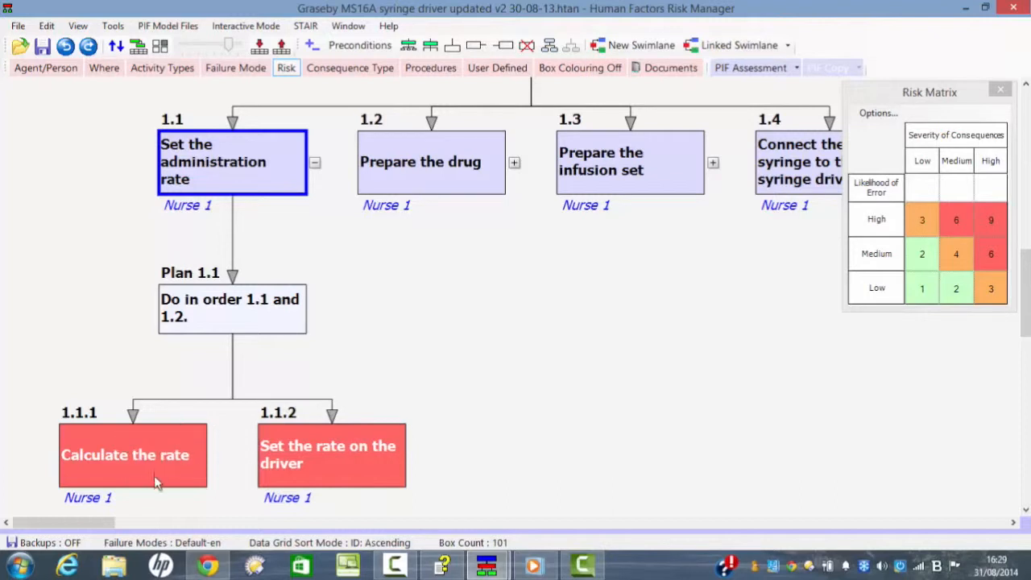
mouse_move(158, 467)
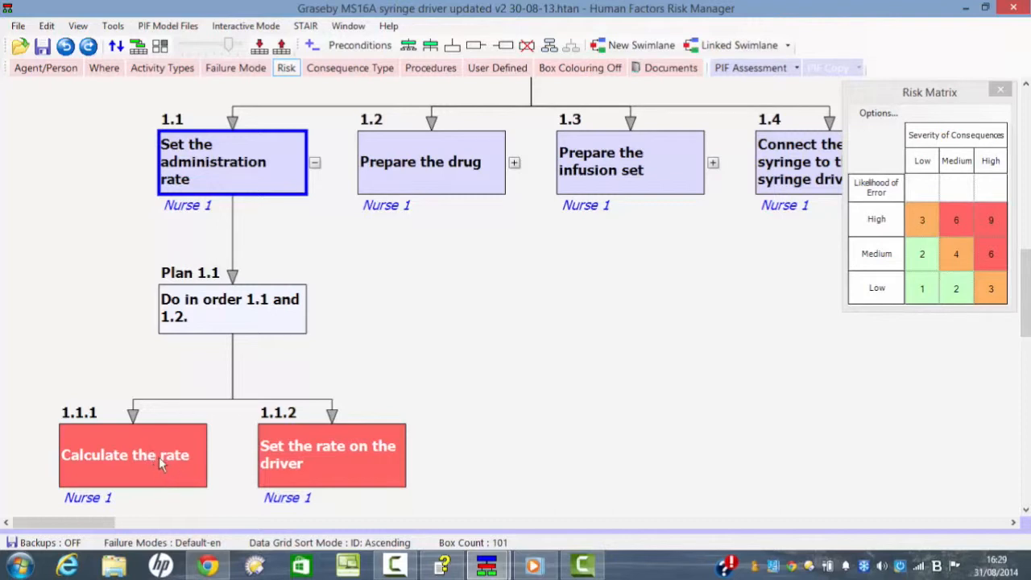
mouse_move(364, 458)
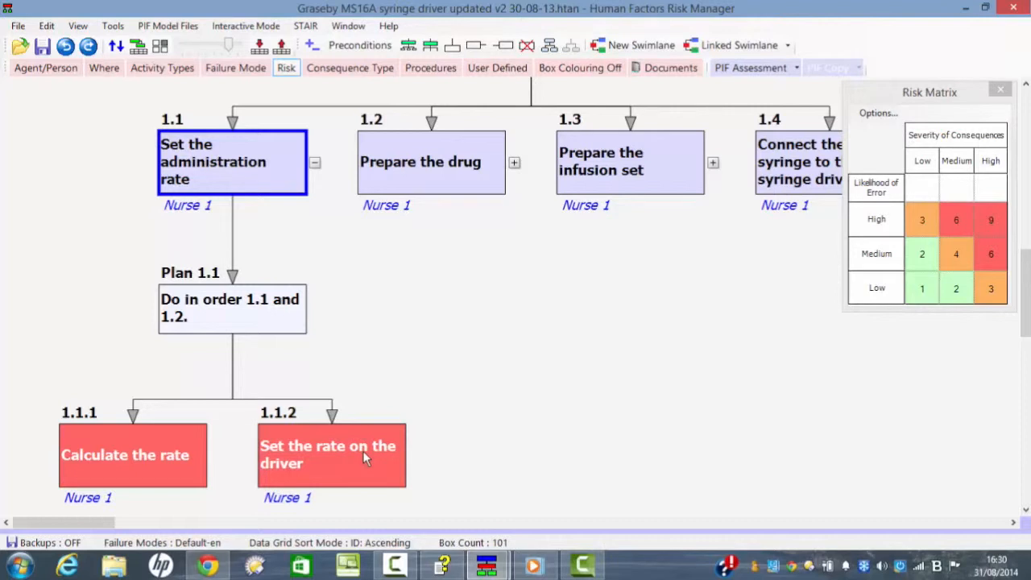
mouse_move(379, 448)
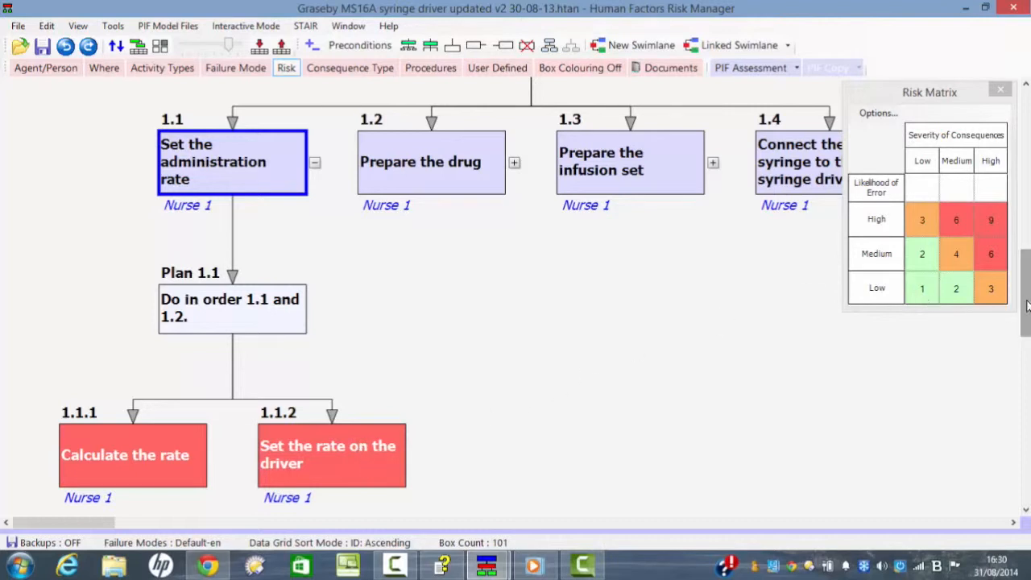
Step: Scroll to the Risk Assessment grid row for 1.1.1 Calculate the rate, 'Rate is miscalculated'
scroll("down", 3)
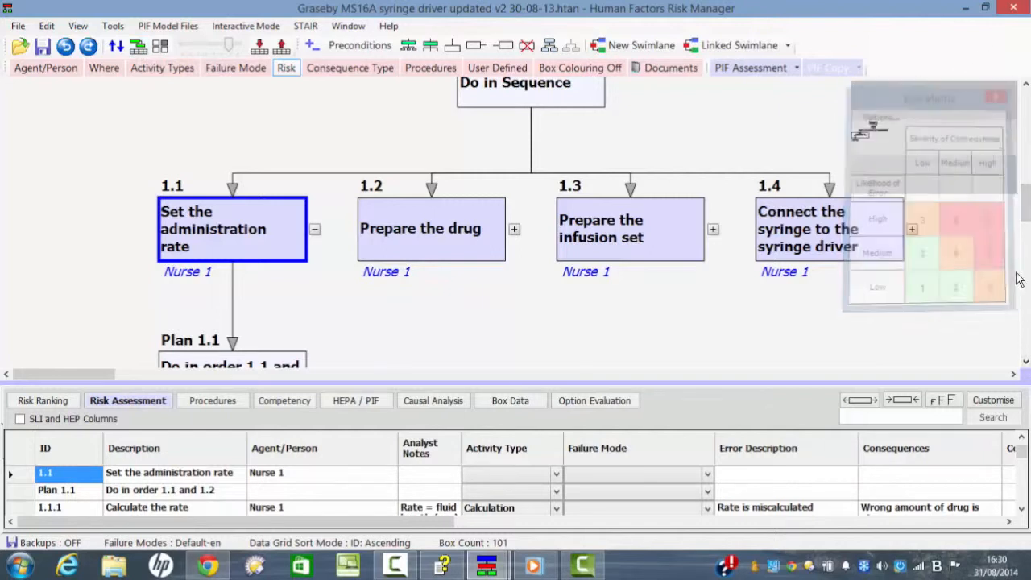
scroll("down", 3)
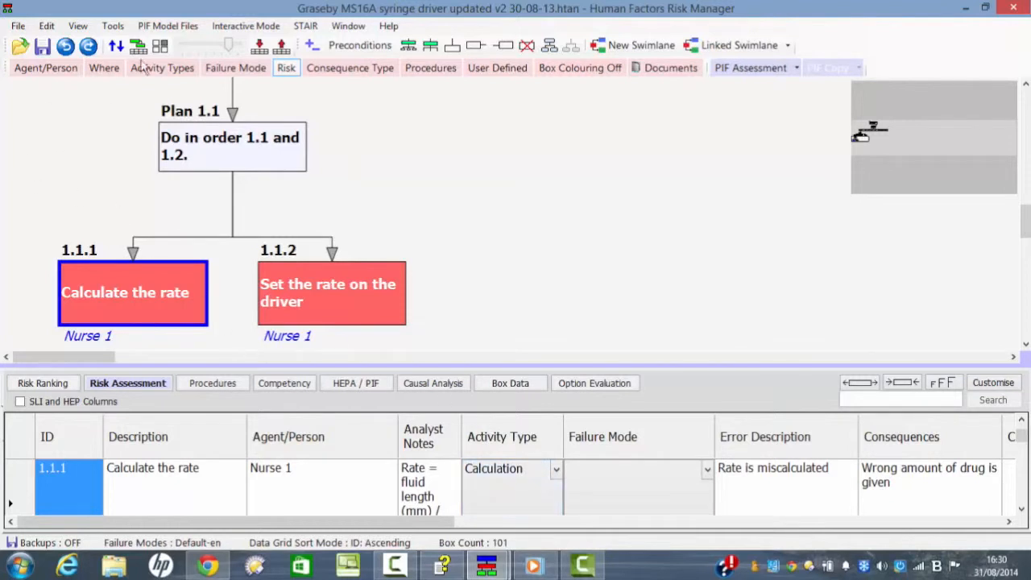
Step: Colour the task boxes by activity type again and dismiss the Legend
left_click(161, 68)
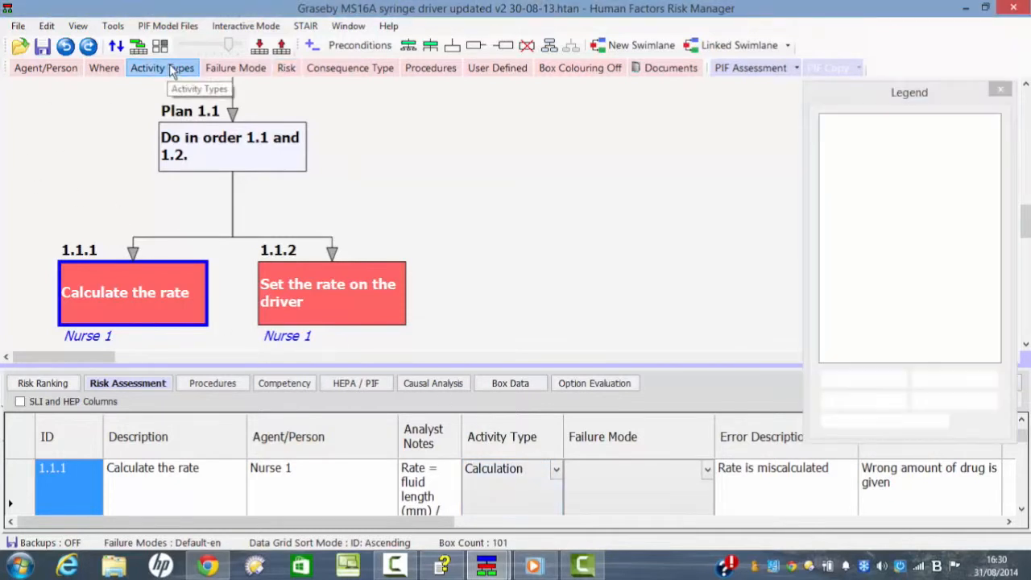
left_click(161, 68)
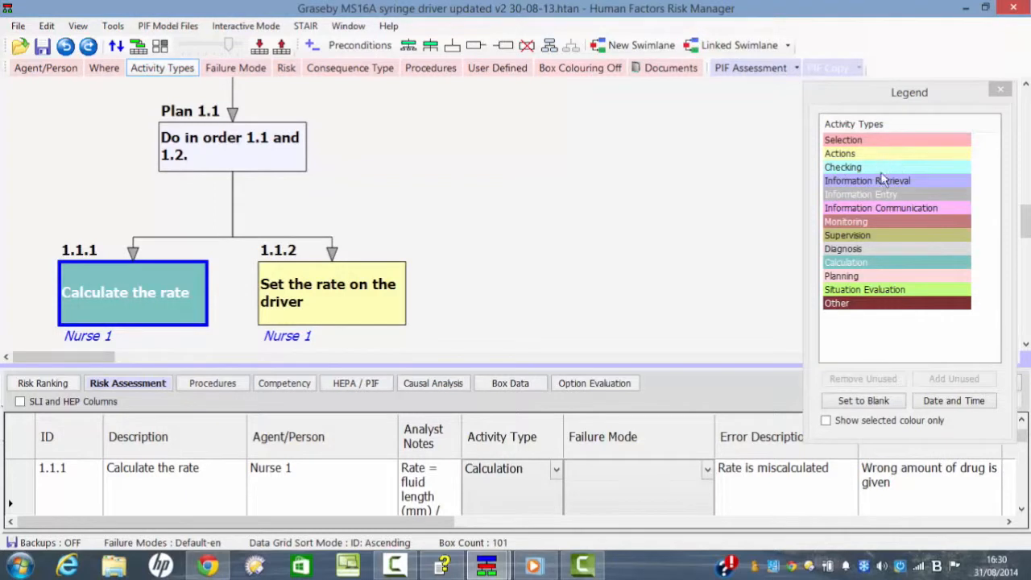
mouse_move(878, 174)
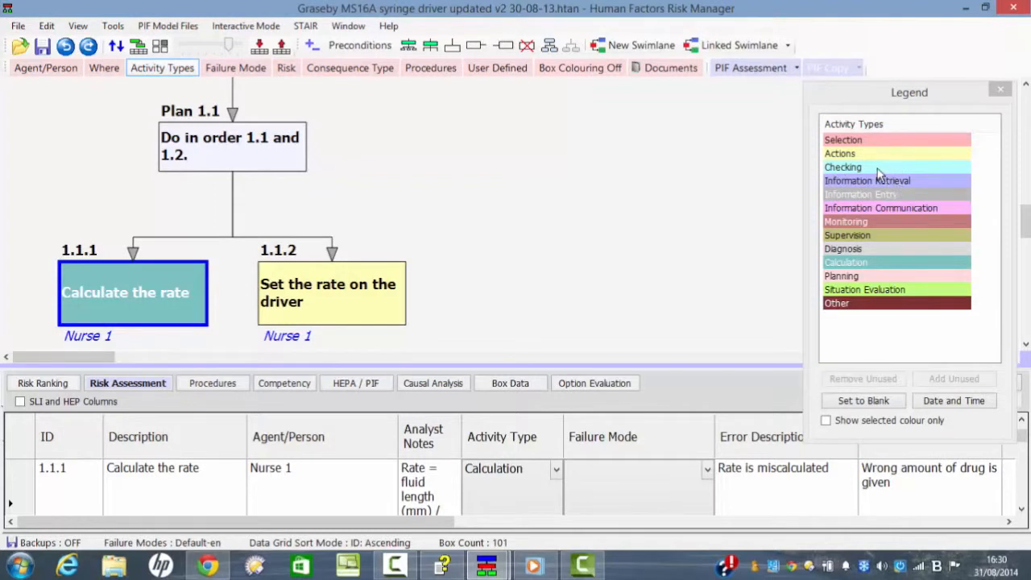
mouse_move(909, 264)
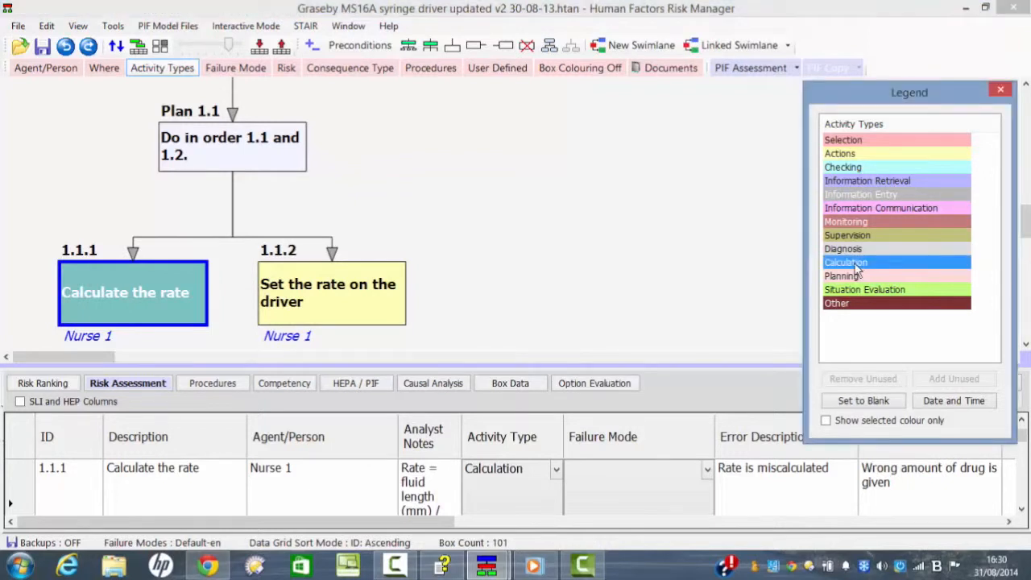
mouse_move(854, 271)
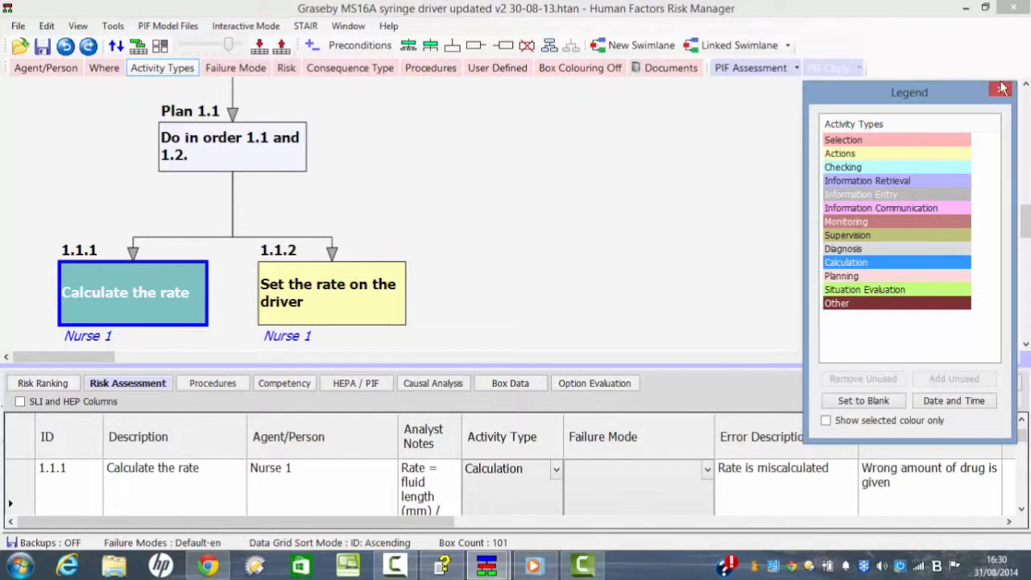
left_click(1002, 89)
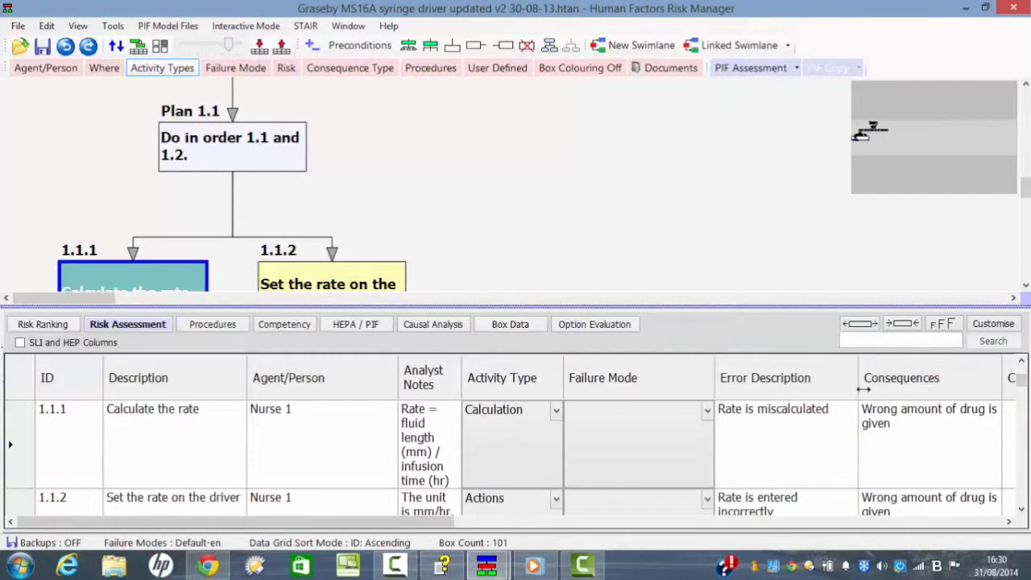
Step: Set failure mode CALC3 Calculation performed incorrectly for row 1.1.1 Calculate the rate
left_click(706, 409)
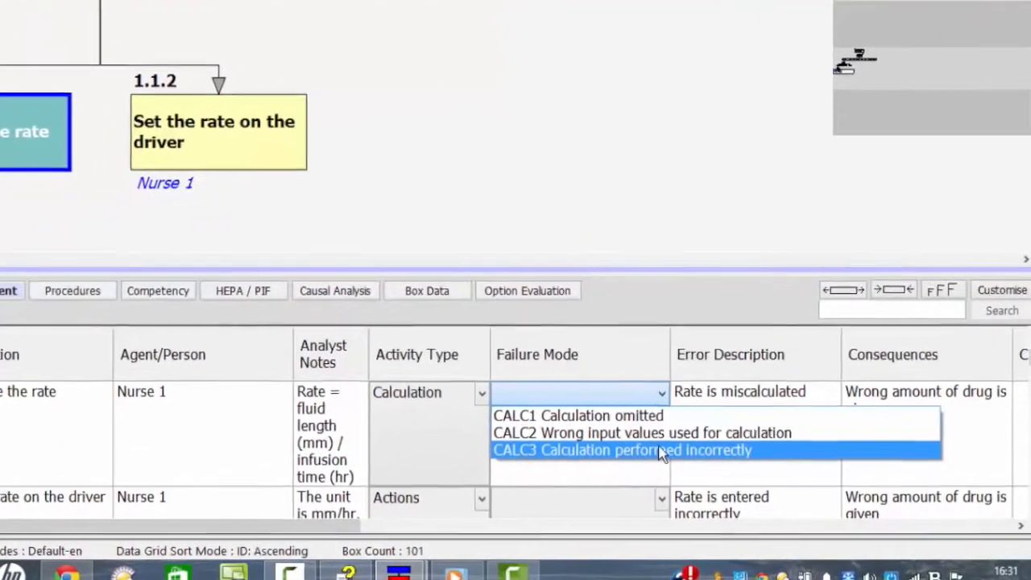
left_click(622, 450)
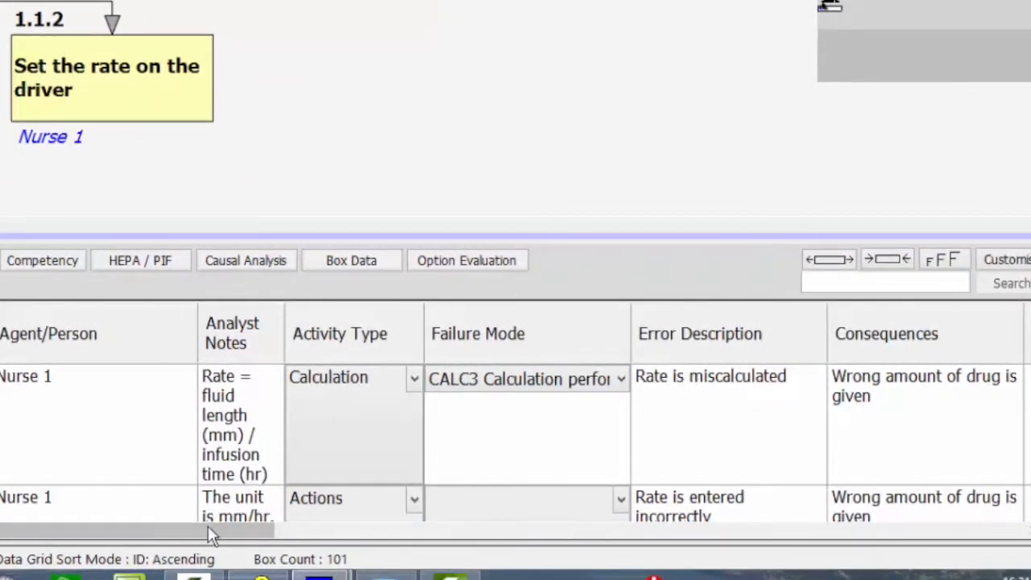
scroll("right", 3)
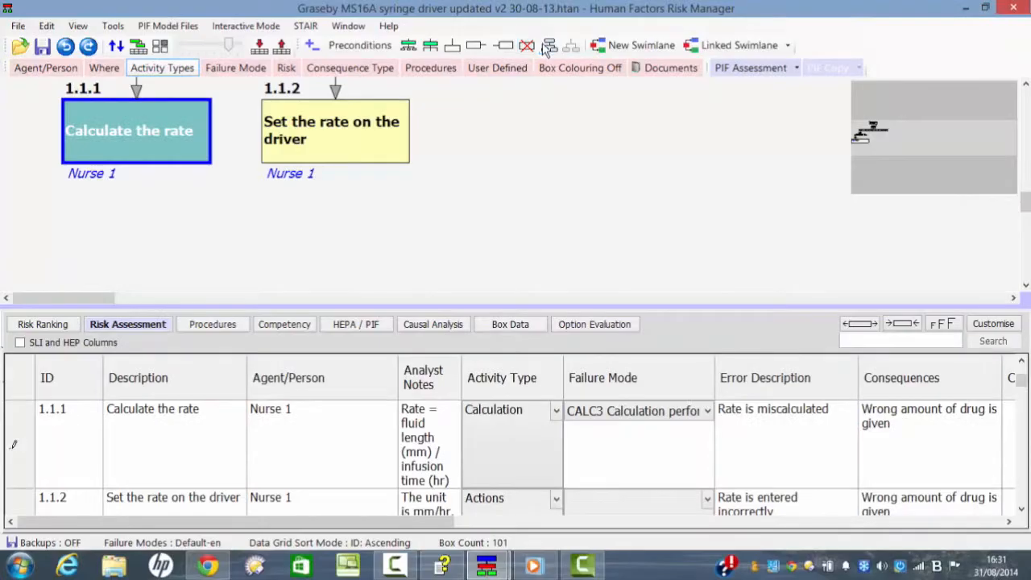
mouse_move(548, 45)
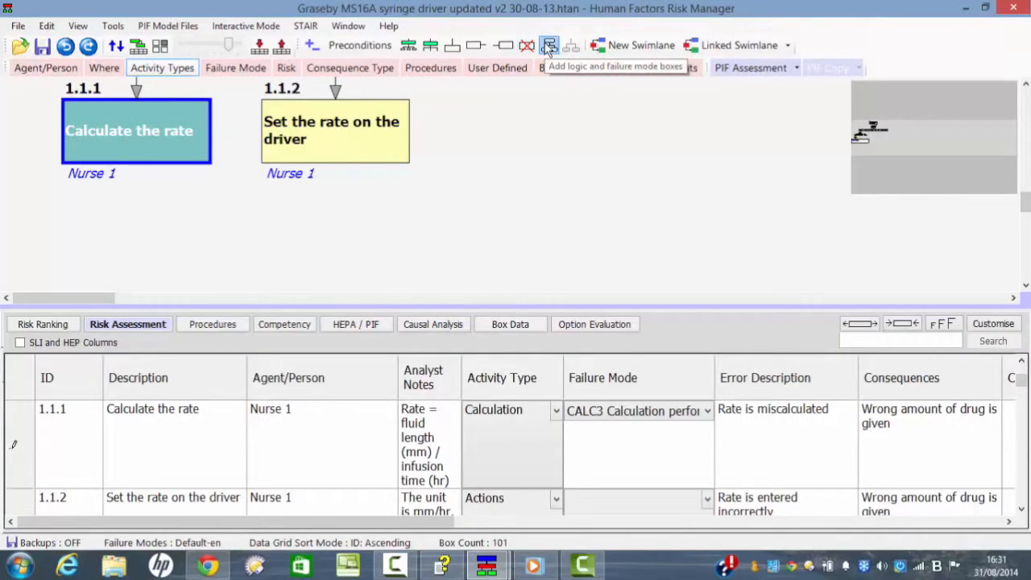
Step: Assign CALC1 Calculation omitted to Fm 1.1.1.1 and CALC3 to Fm 1.1.1.2, then dismiss the Legend
left_click(548, 45)
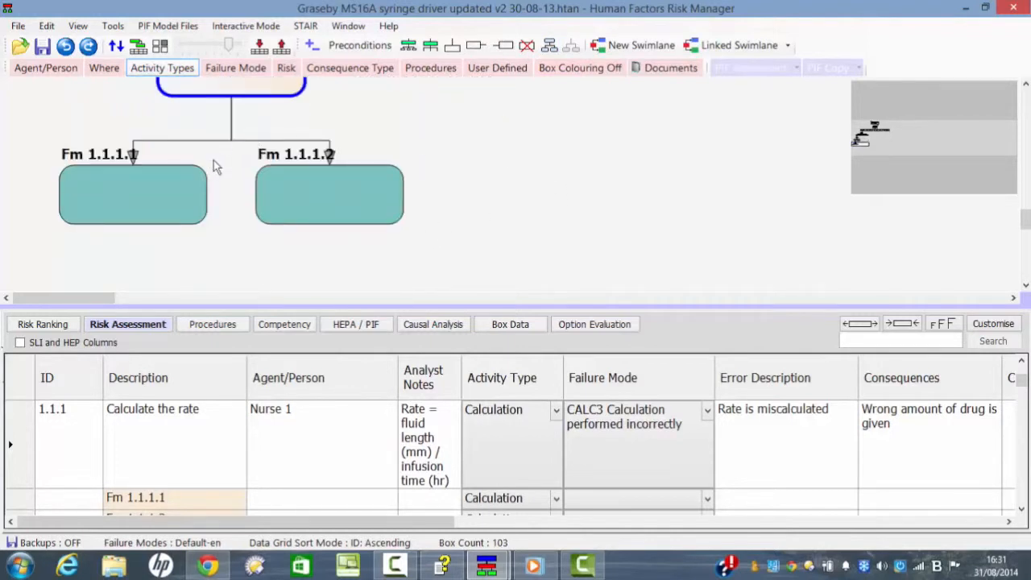
left_click(132, 195)
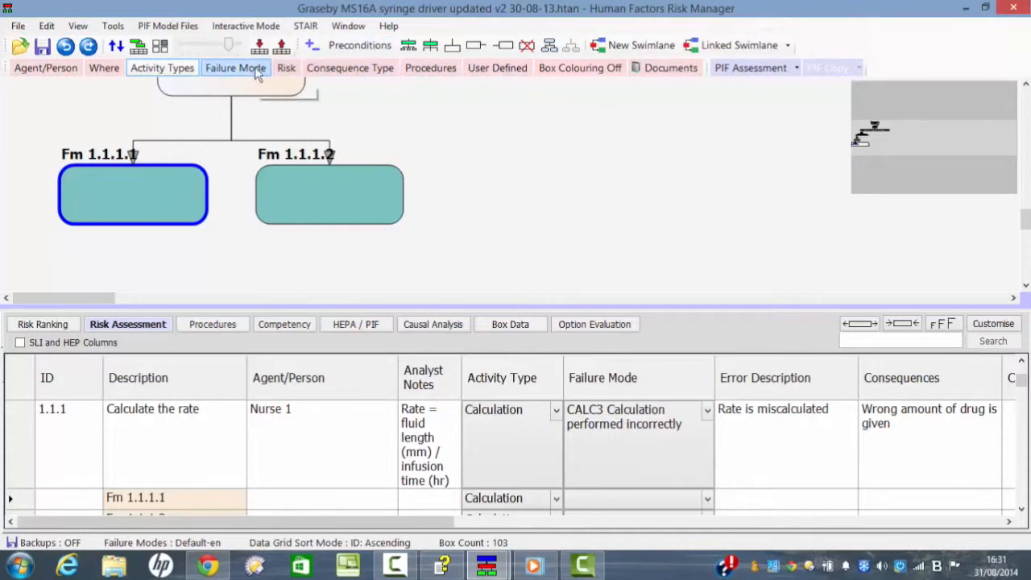
left_click(235, 68)
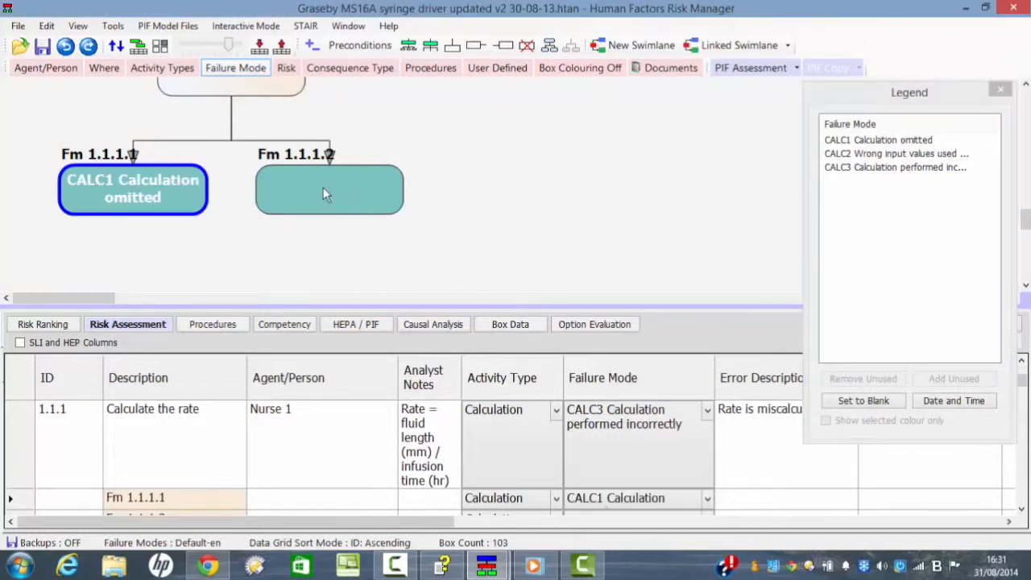
left_click(329, 190)
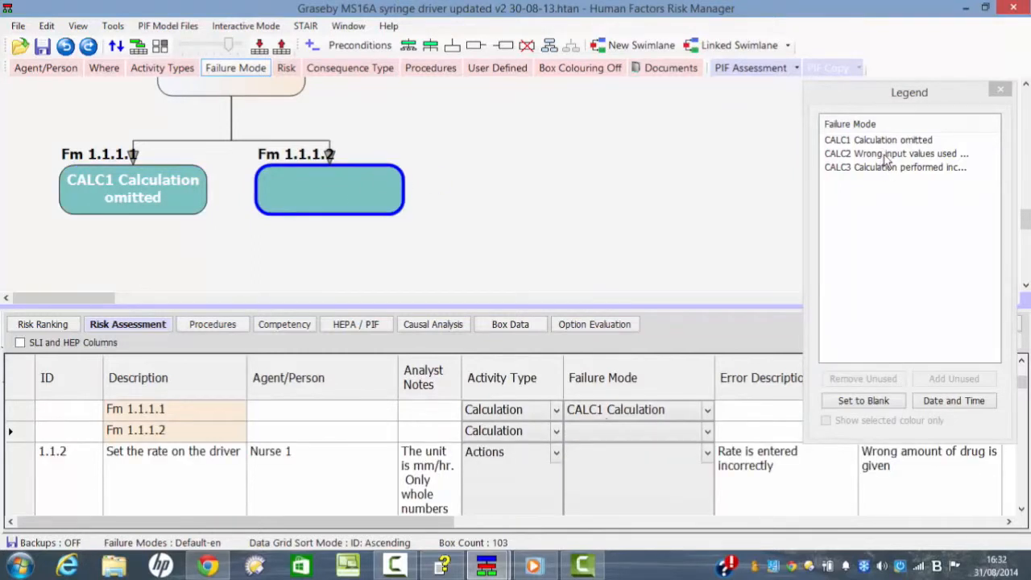
left_click(896, 166)
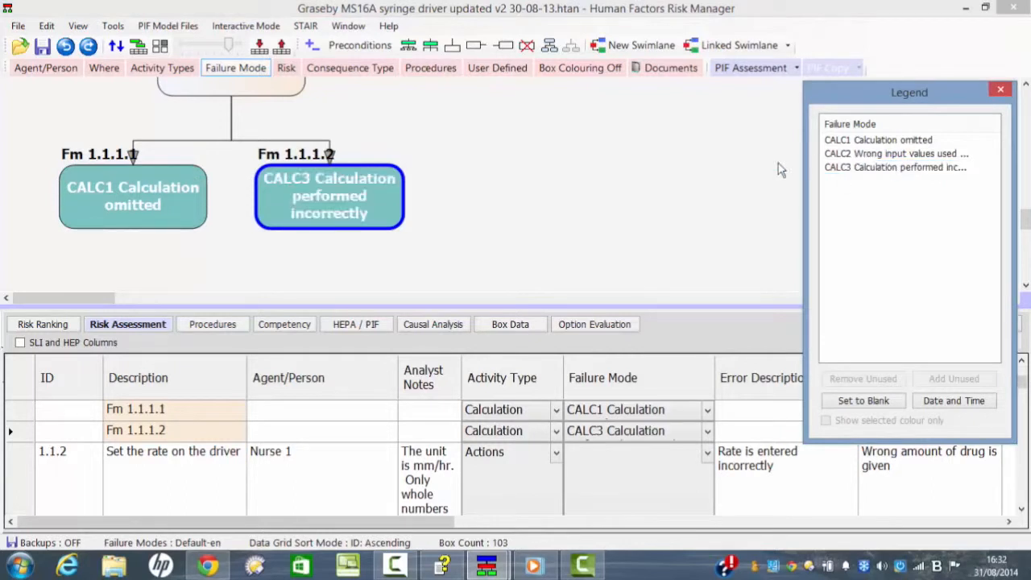
mouse_move(1003, 109)
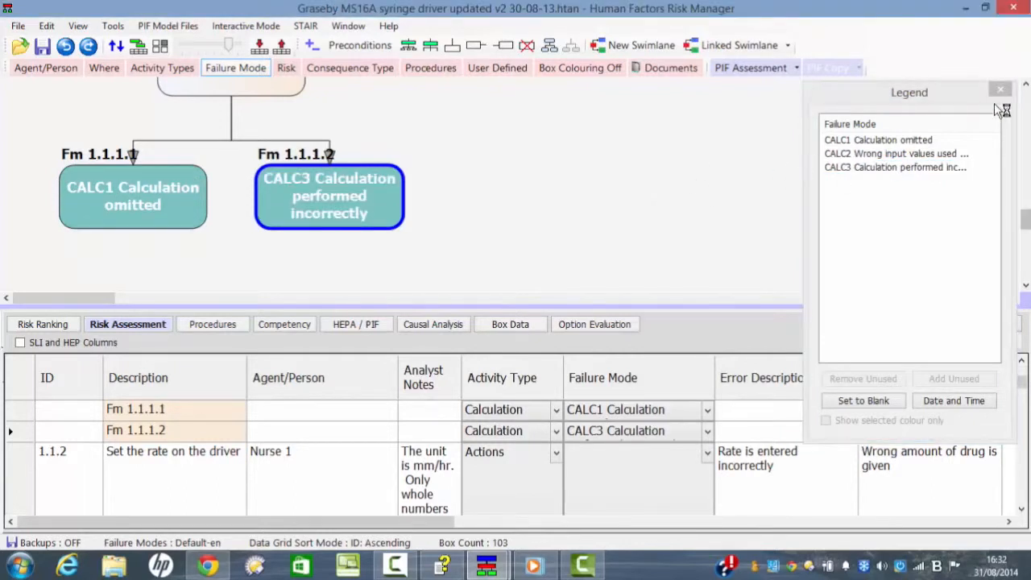
left_click(1001, 91)
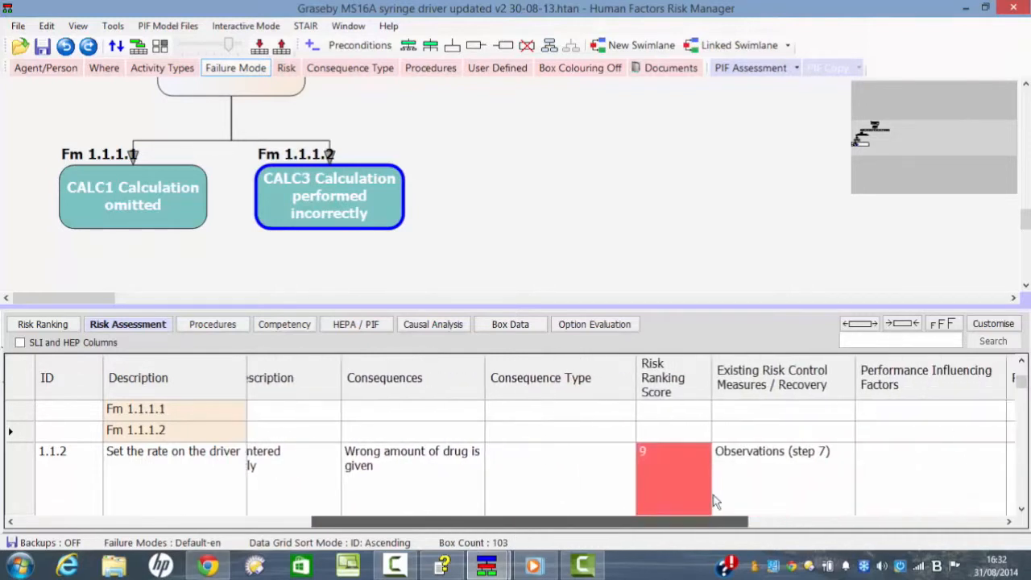
Step: Generate a step-by-step procedure from the HFRM Default template via the File menu
left_click(18, 26)
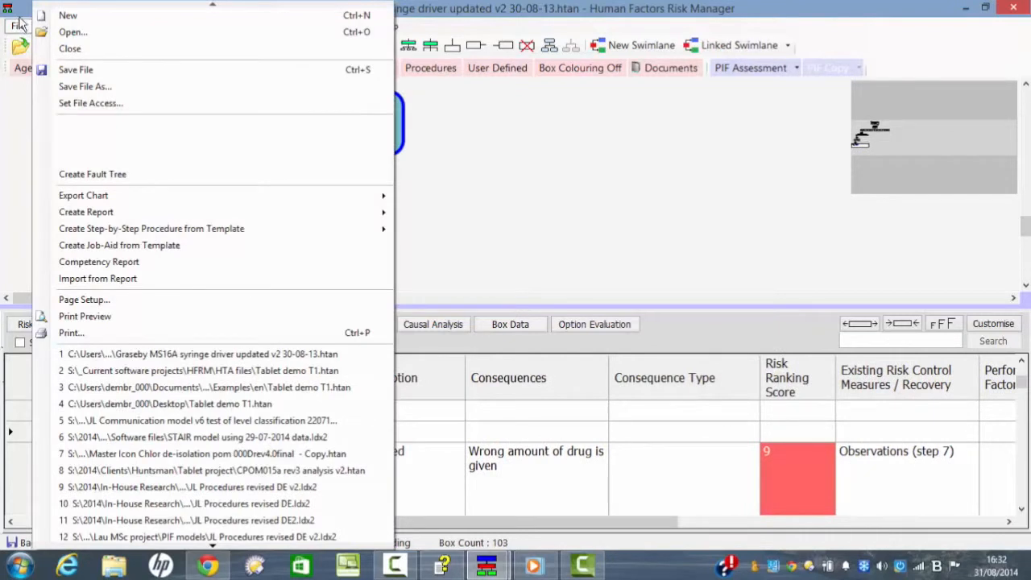
mouse_move(23, 19)
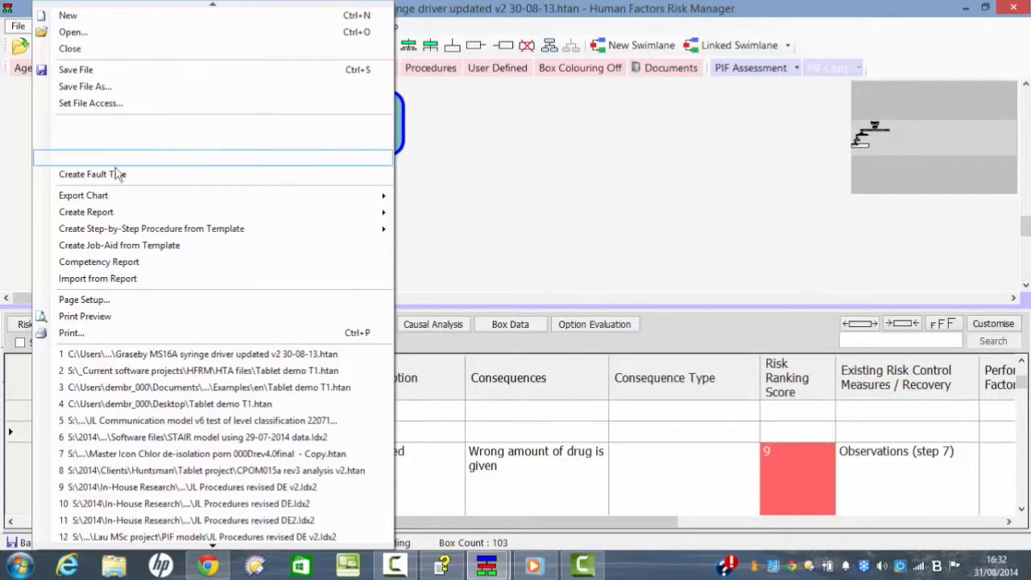
mouse_move(151, 229)
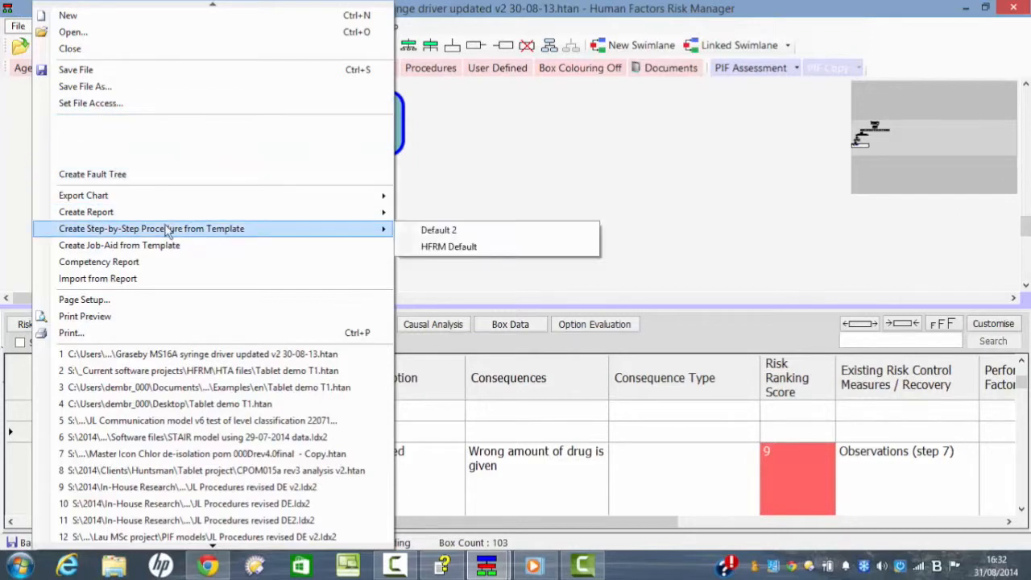
mouse_move(175, 232)
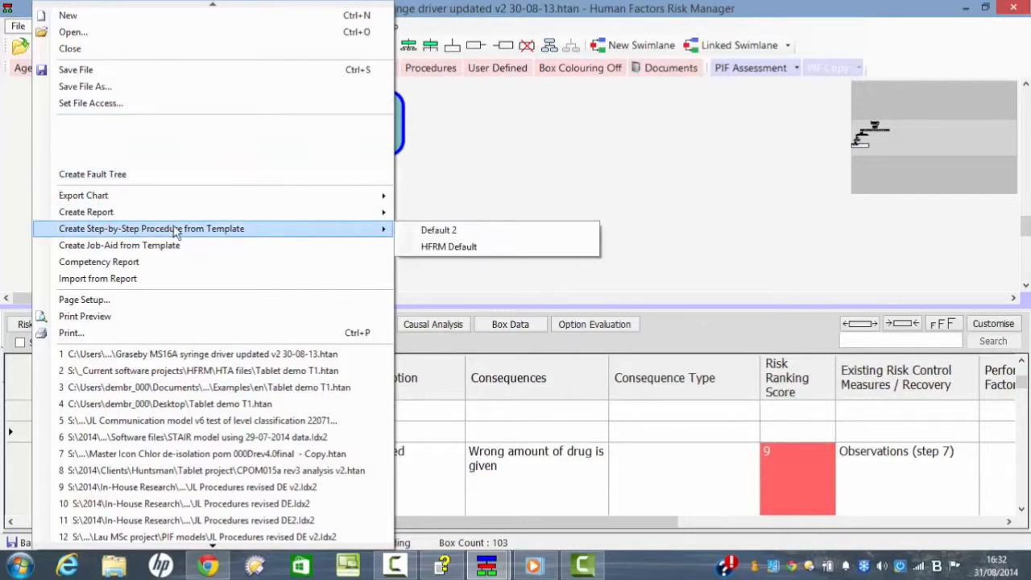
mouse_move(194, 229)
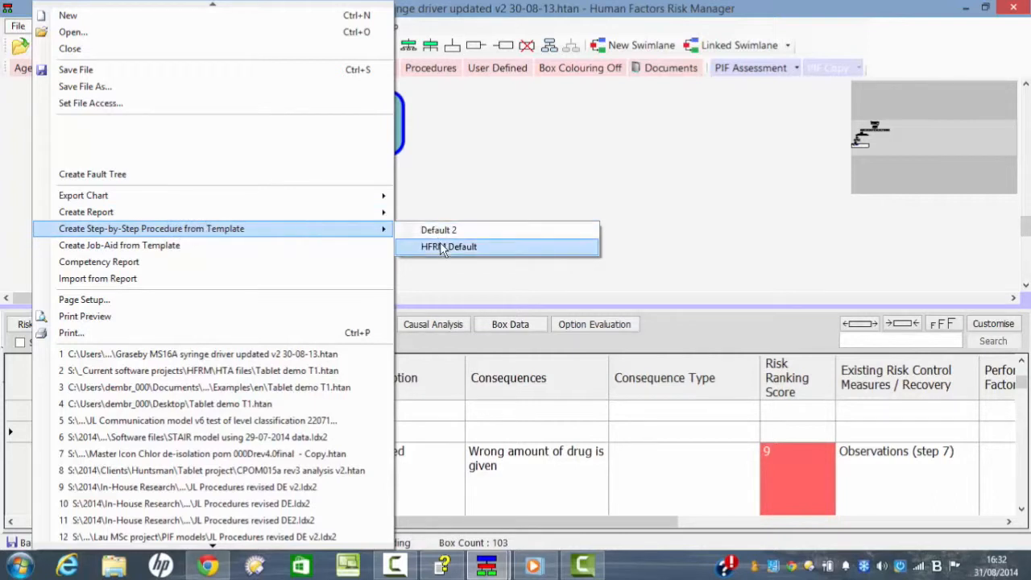
left_click(448, 247)
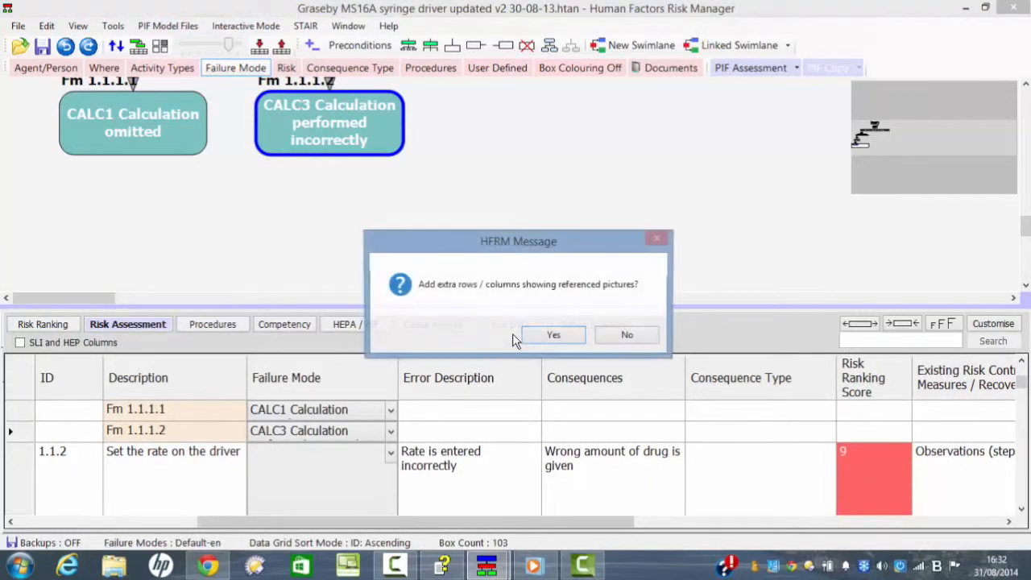
mouse_move(661, 352)
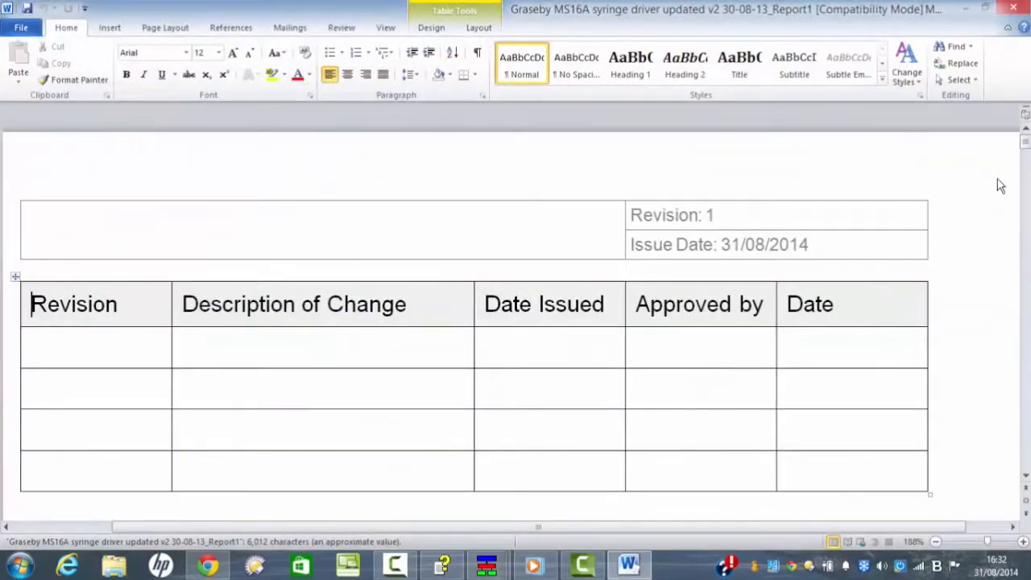
Step: Look through the six-page Word procedure with steps, warnings and Nurse 1 roles
scroll("down", 3)
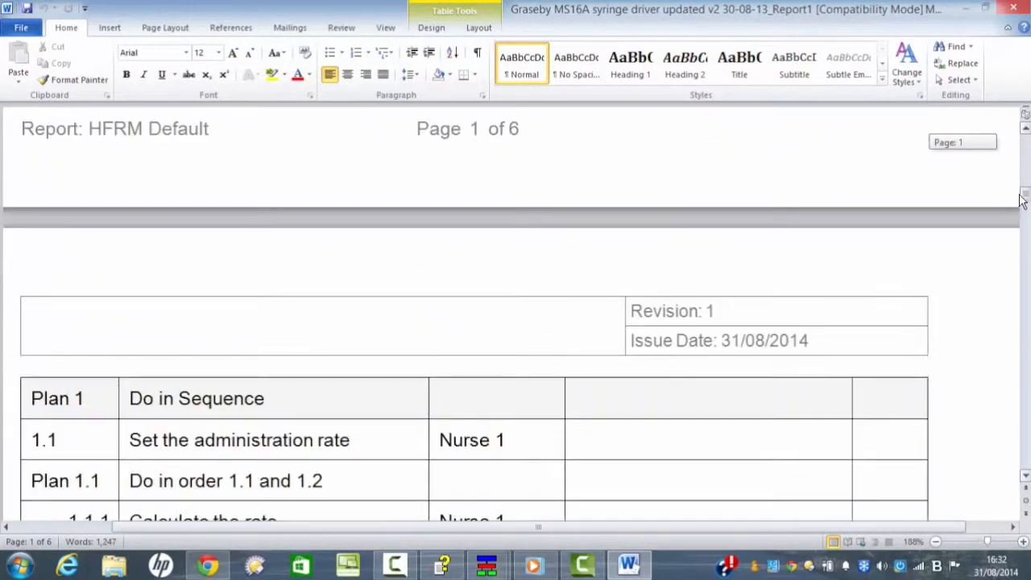
scroll("down", 3)
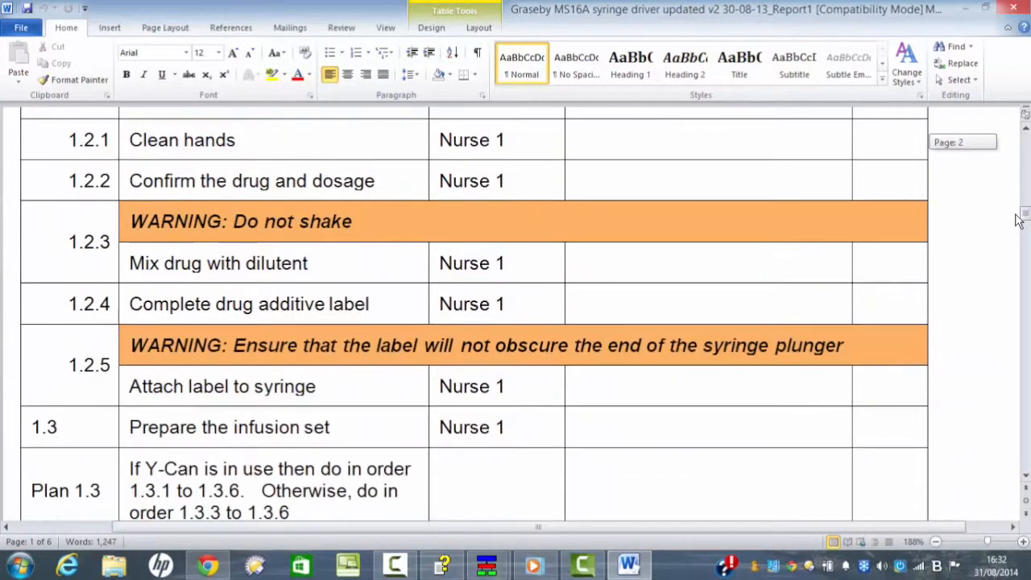
scroll("down", 3)
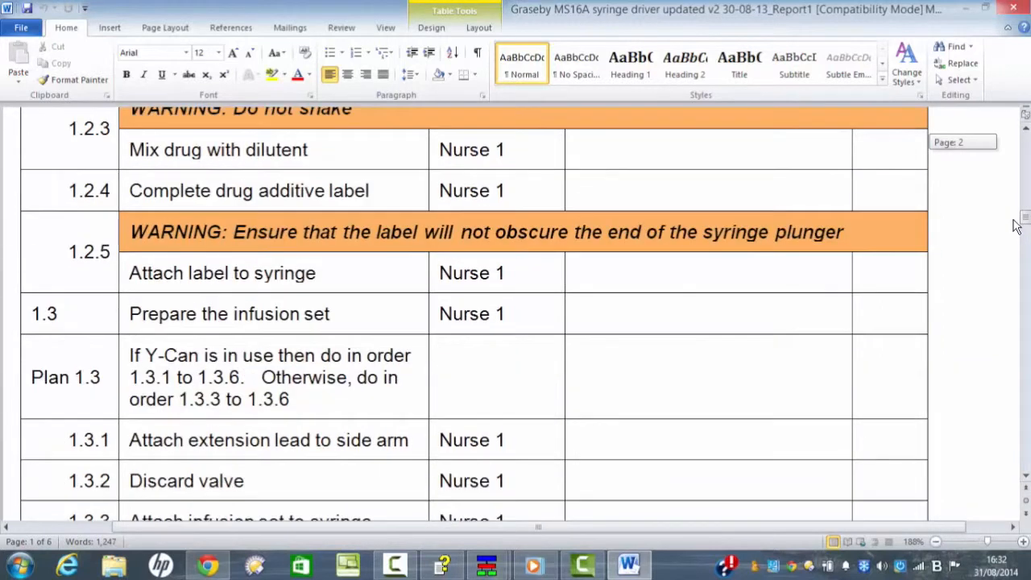
scroll("down", 3)
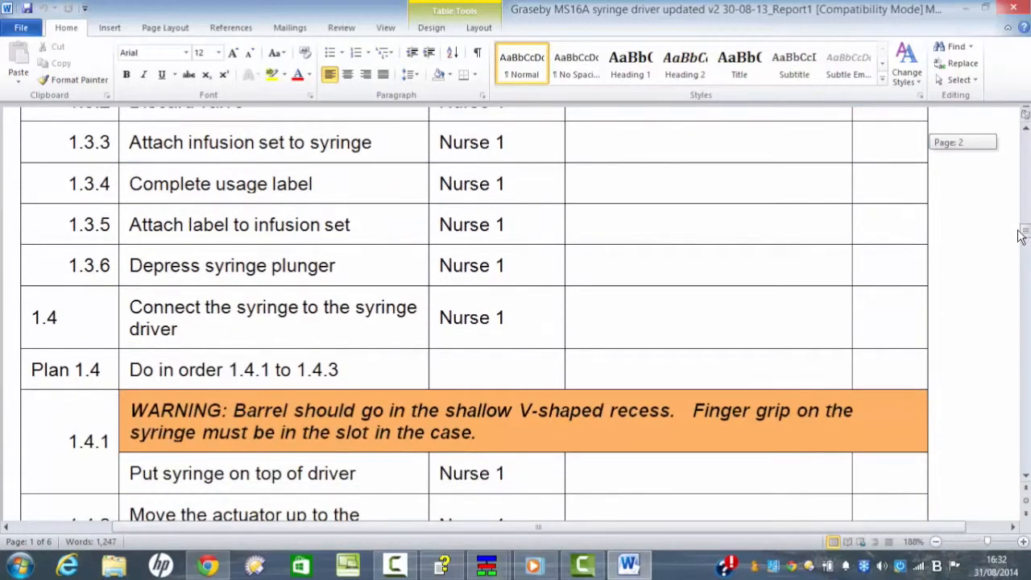
scroll("down", 3)
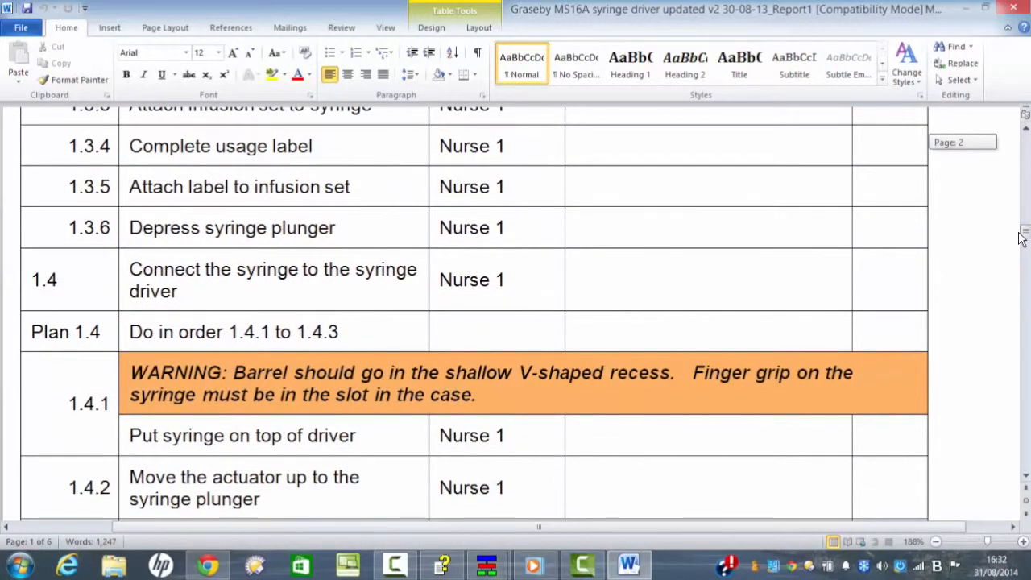
scroll("down", 3)
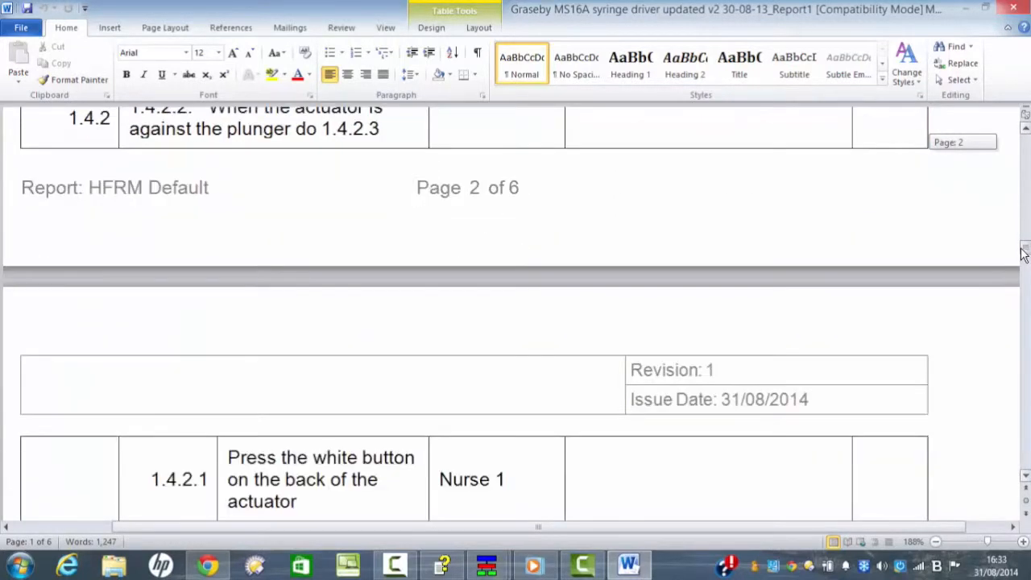
scroll("down", 3)
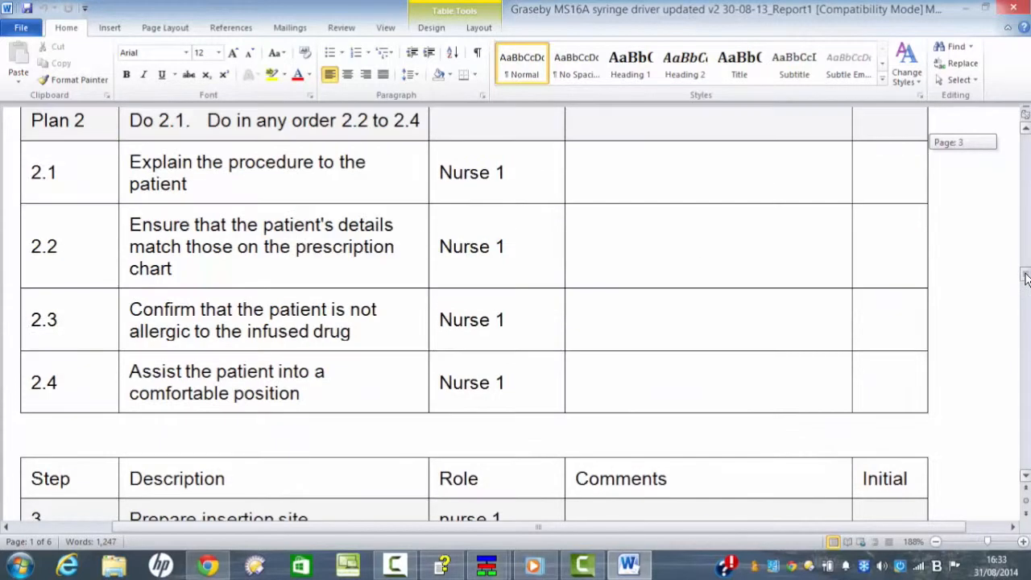
scroll("up", 3)
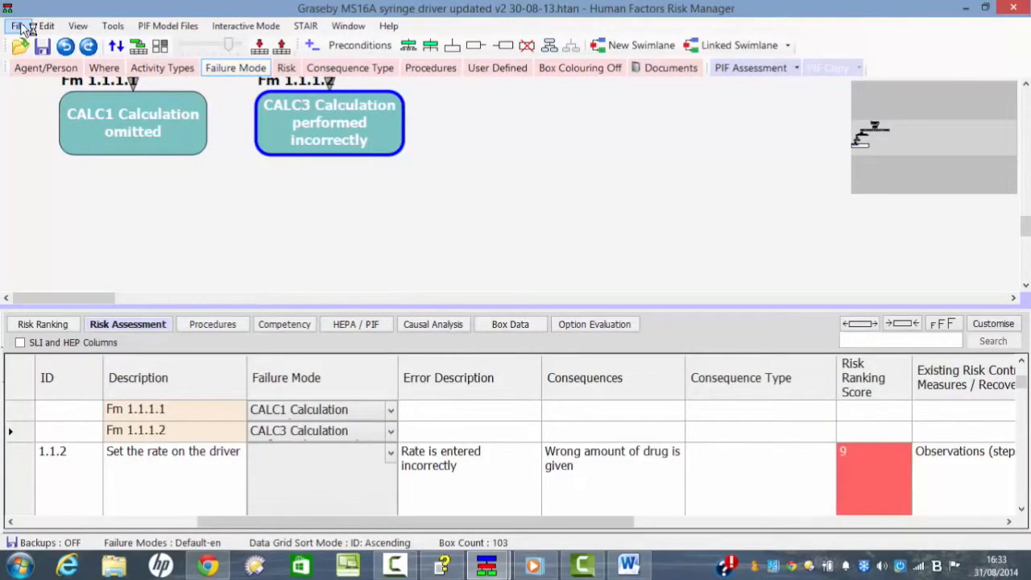
Step: Create the HFCTA Word report without risk control, PIF, risk reduction and comment columns
left_click(16, 26)
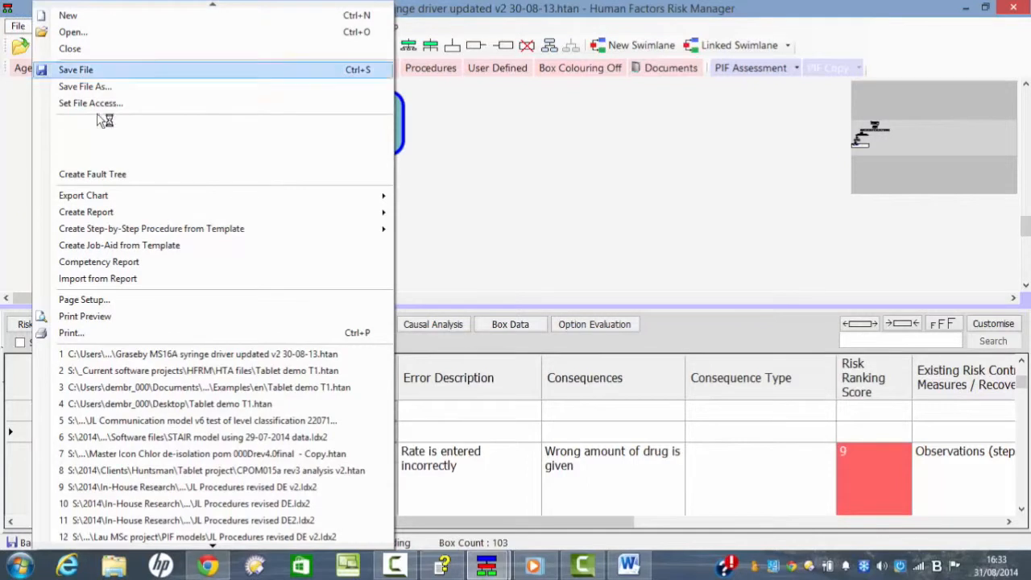
mouse_move(88, 212)
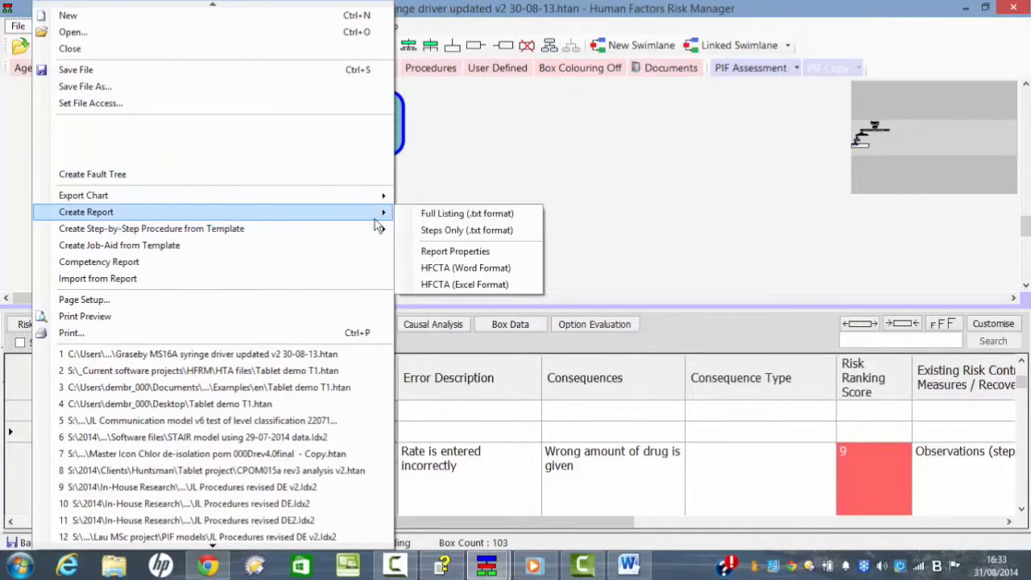
mouse_move(466, 268)
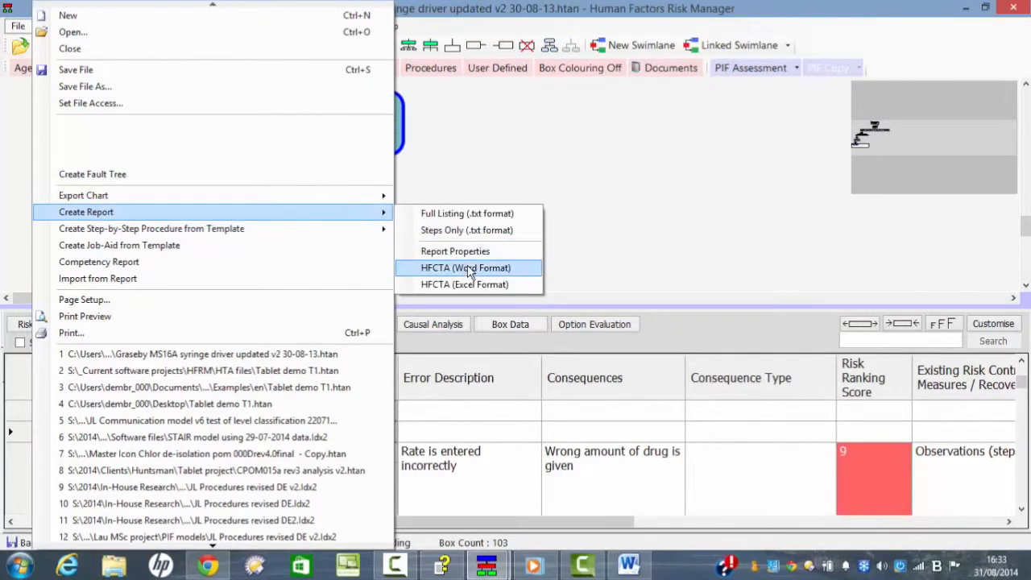
left_click(466, 268)
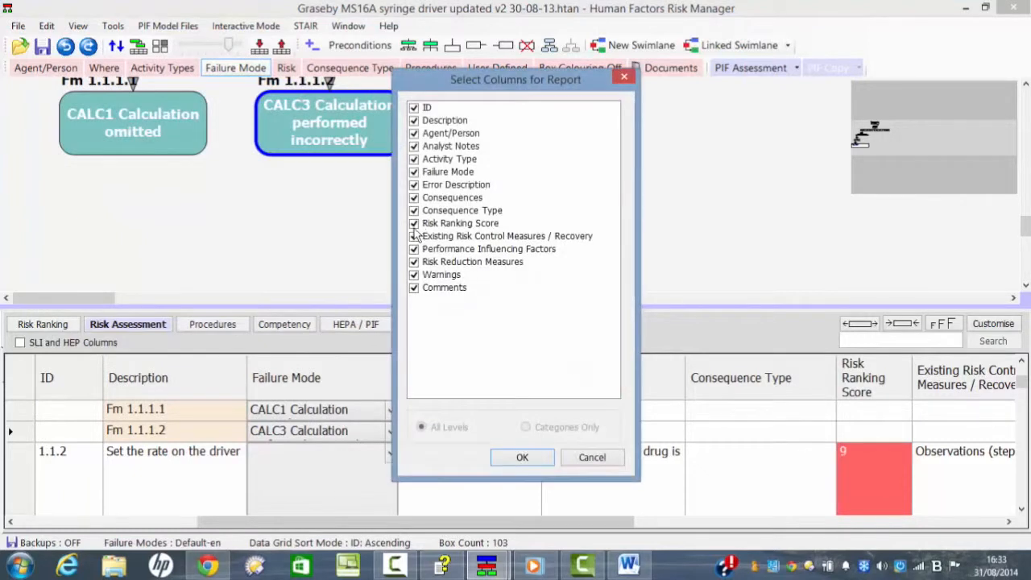
left_click(414, 236)
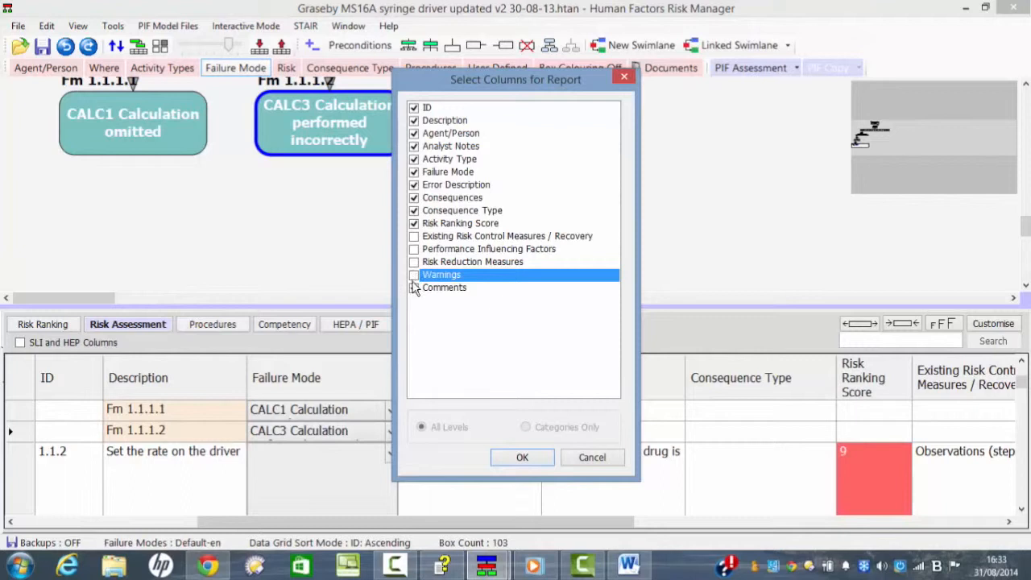
left_click(414, 273)
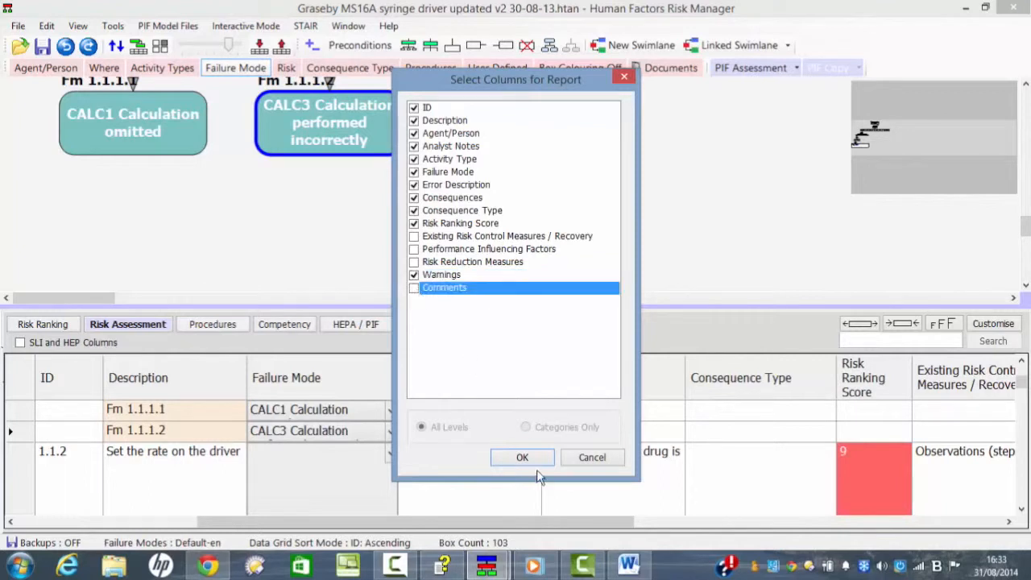
left_click(523, 458)
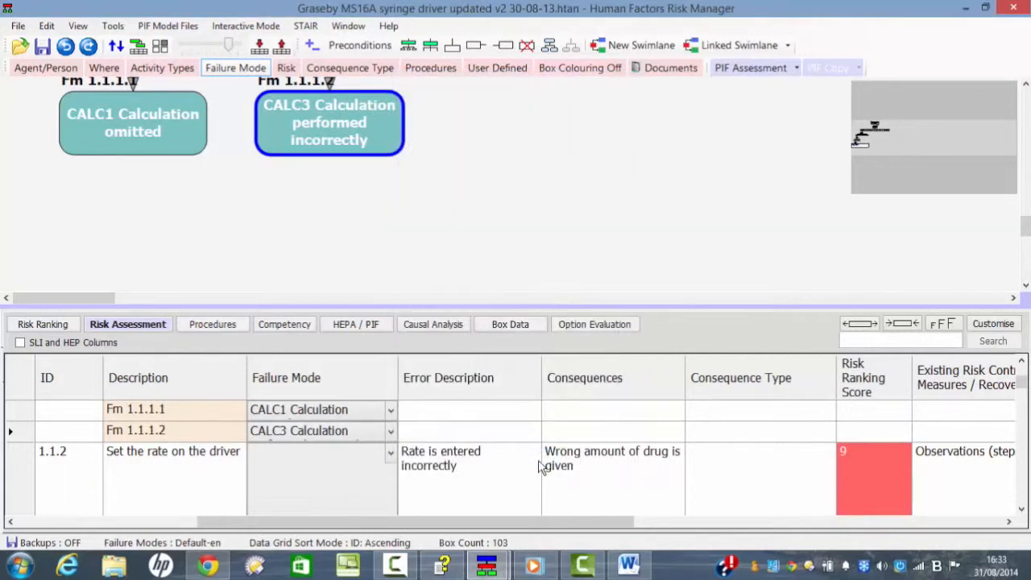
left_click(625, 564)
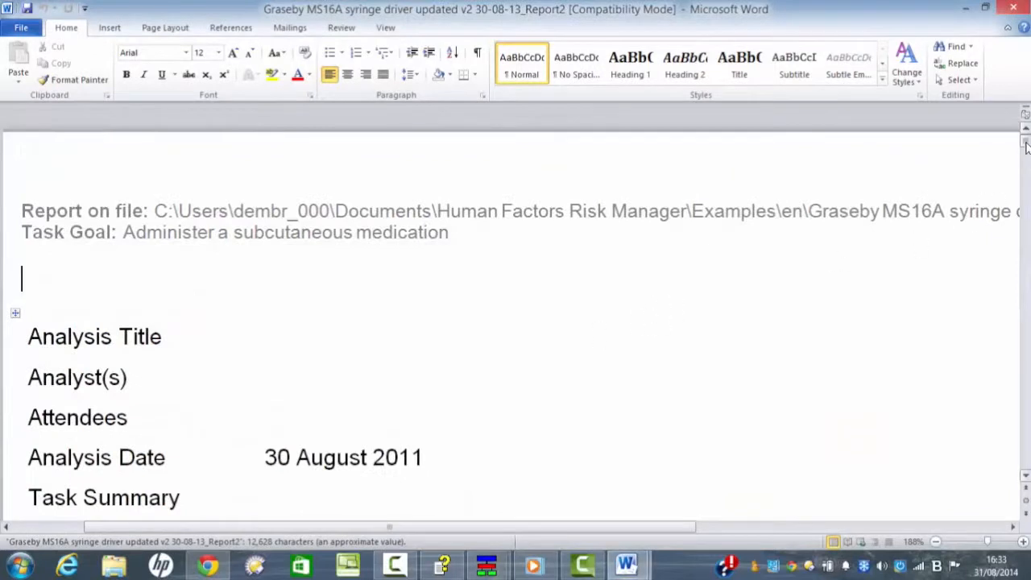
scroll("down", 3)
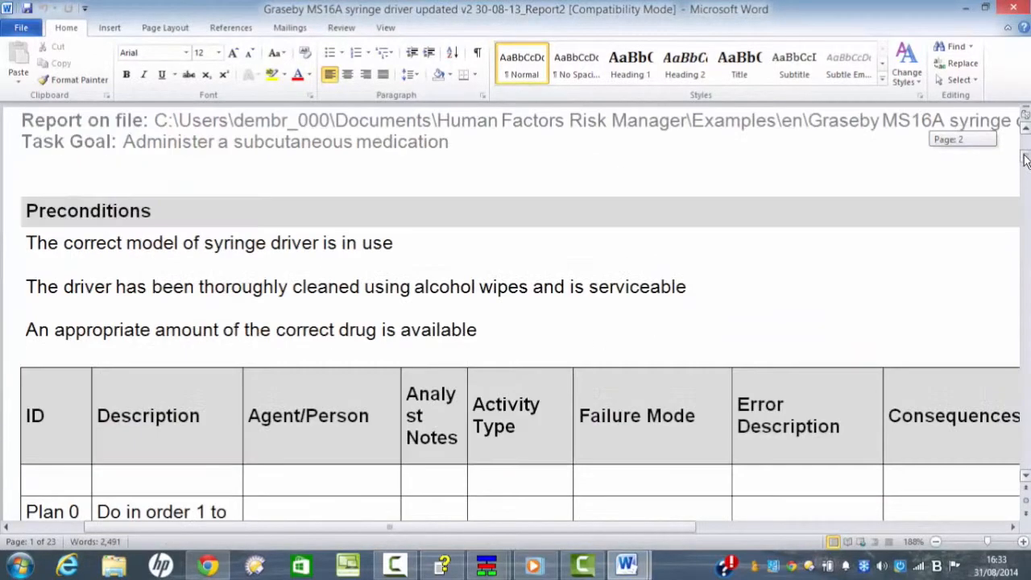
scroll("down", 3)
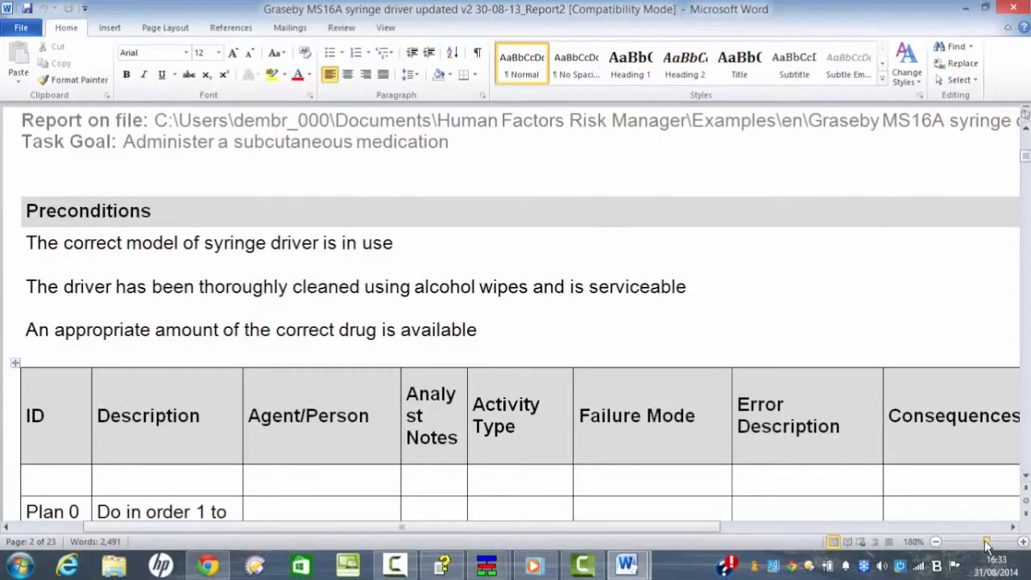